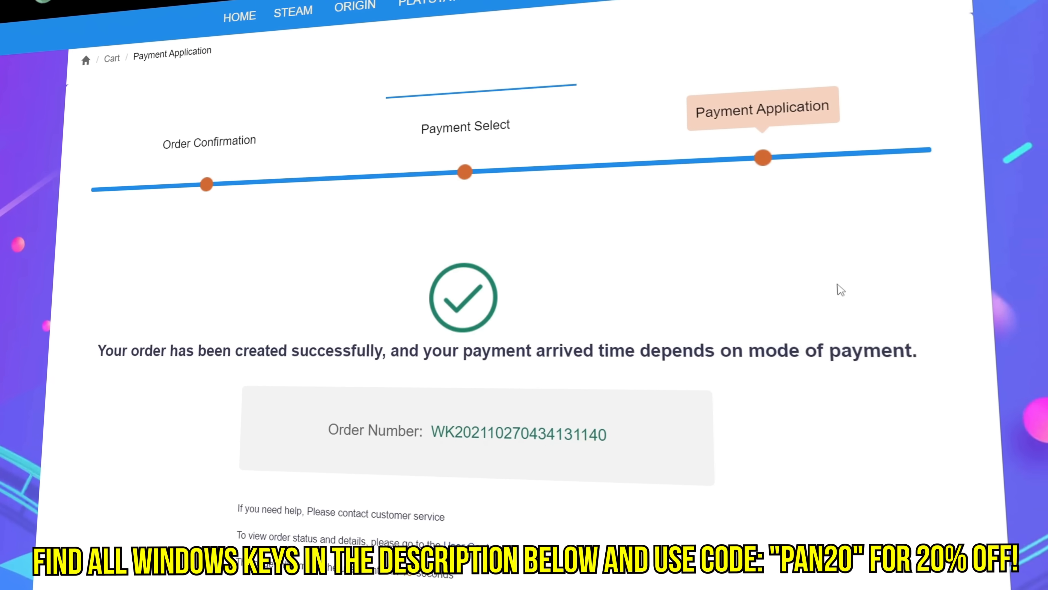
- Bring up the Windows 11 Pro product key prompt and submit the new key
{"action": "right_click", "coordinate": [662, 318]}
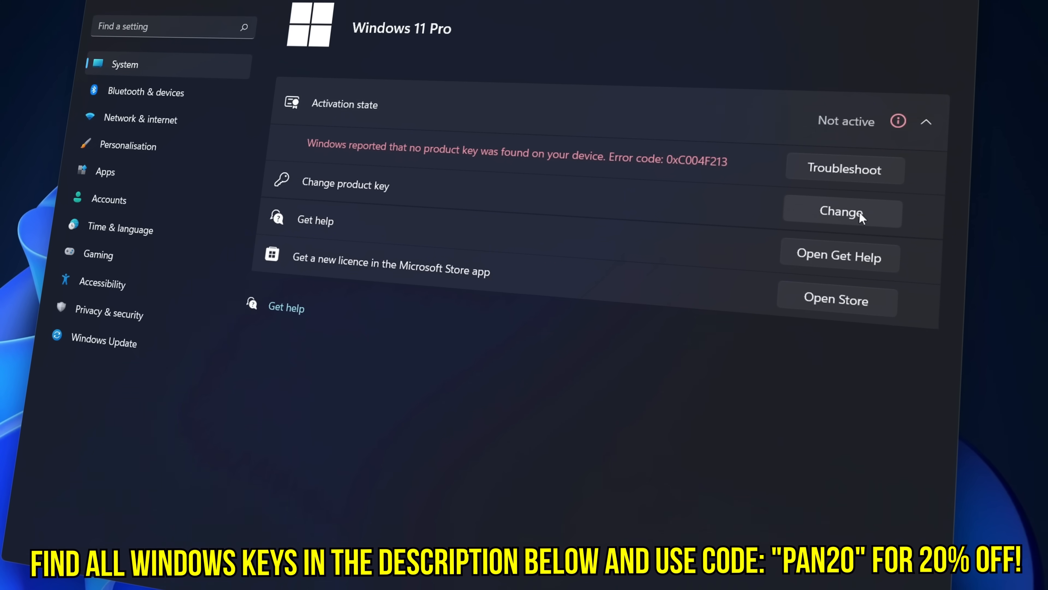
{"action": "left_click", "coordinate": [841, 212]}
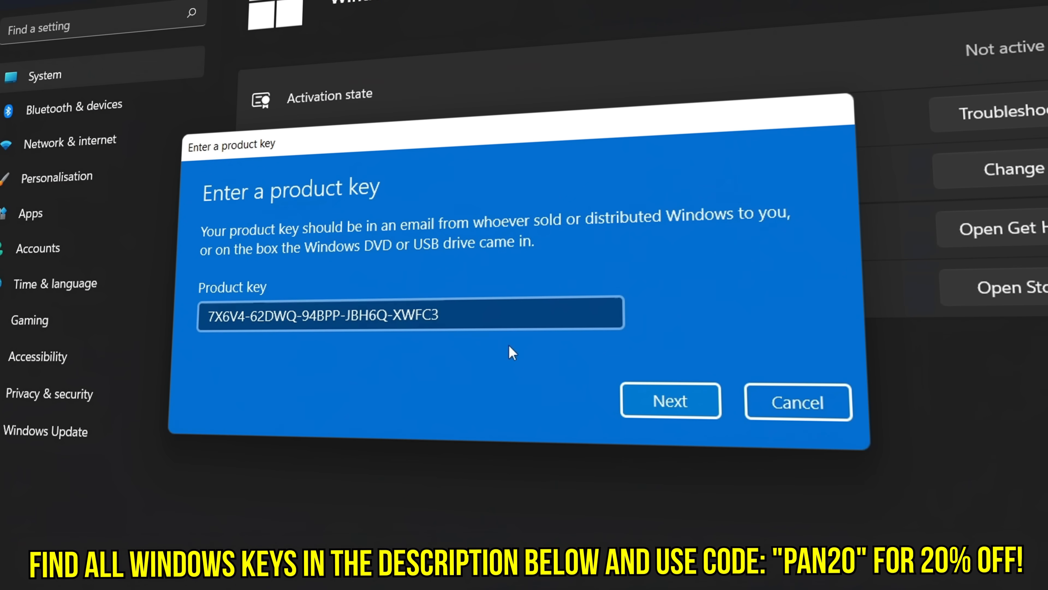
{"action": "left_click", "coordinate": [669, 400]}
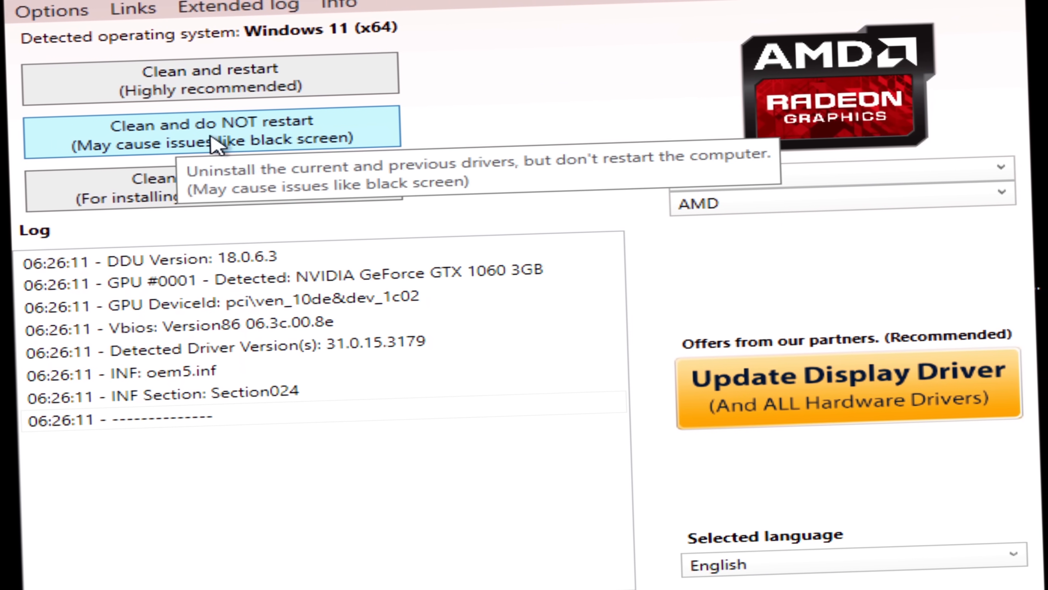
- Clean-uninstall the NVIDIA graphics drivers in DDU without restarting
{"action": "left_click", "coordinate": [211, 132]}
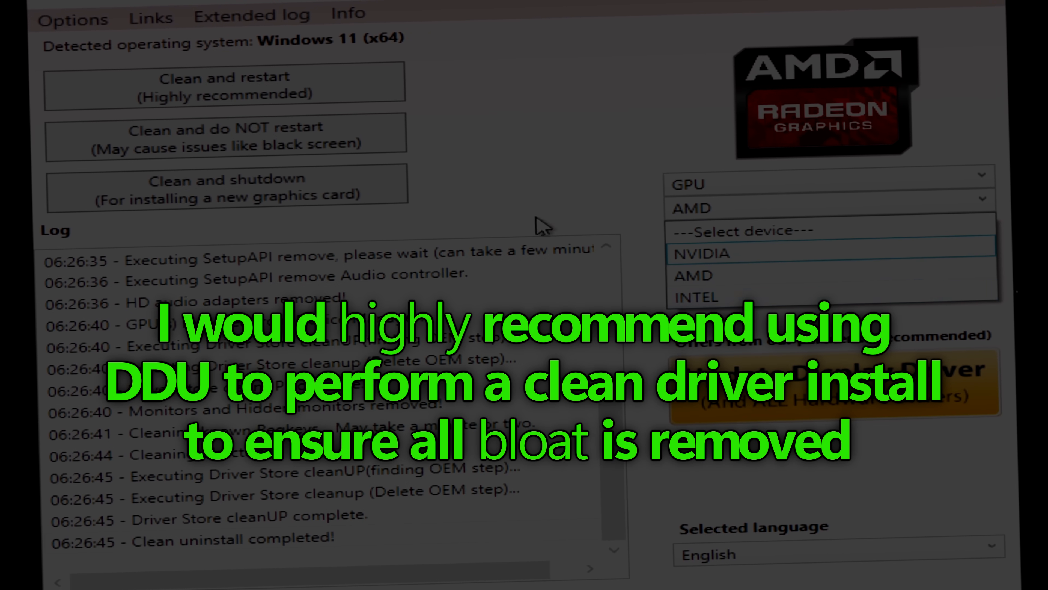
{"action": "left_click", "coordinate": [696, 254]}
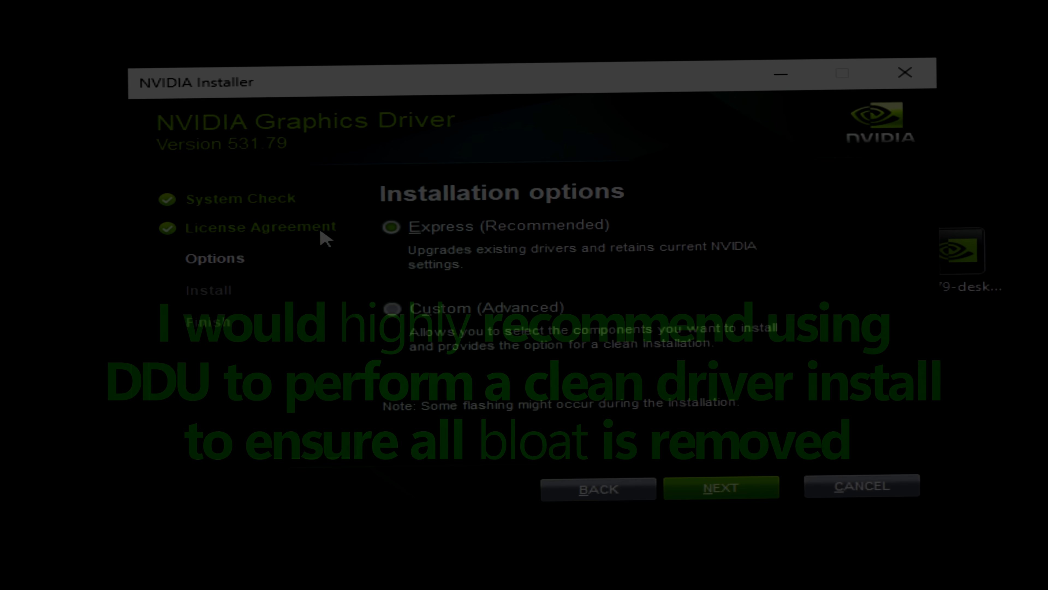
{"action": "left_click", "coordinate": [720, 486]}
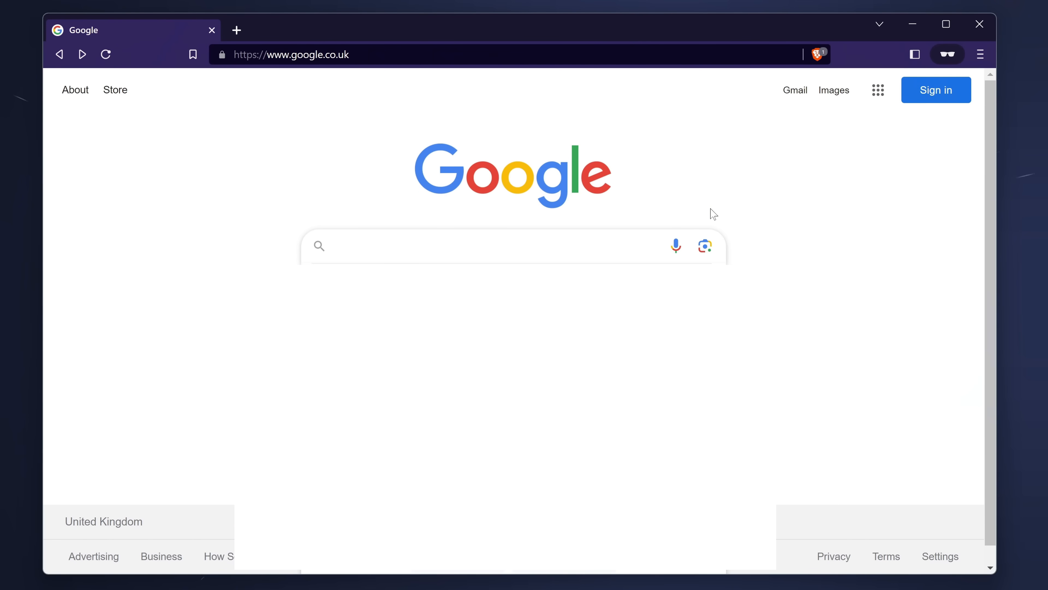
- Find Display Driver Uninstaller and save the portable self-extracting DDU to the Desktop
{"action": "type", "text": "display driver uninstaller"}
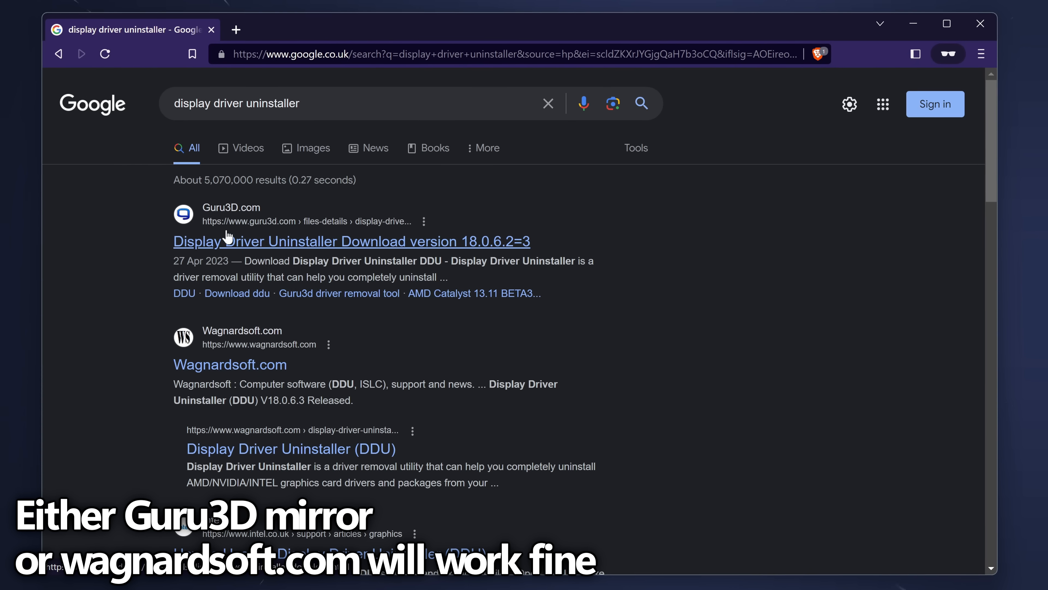
{"action": "mouse_move", "coordinate": [229, 364]}
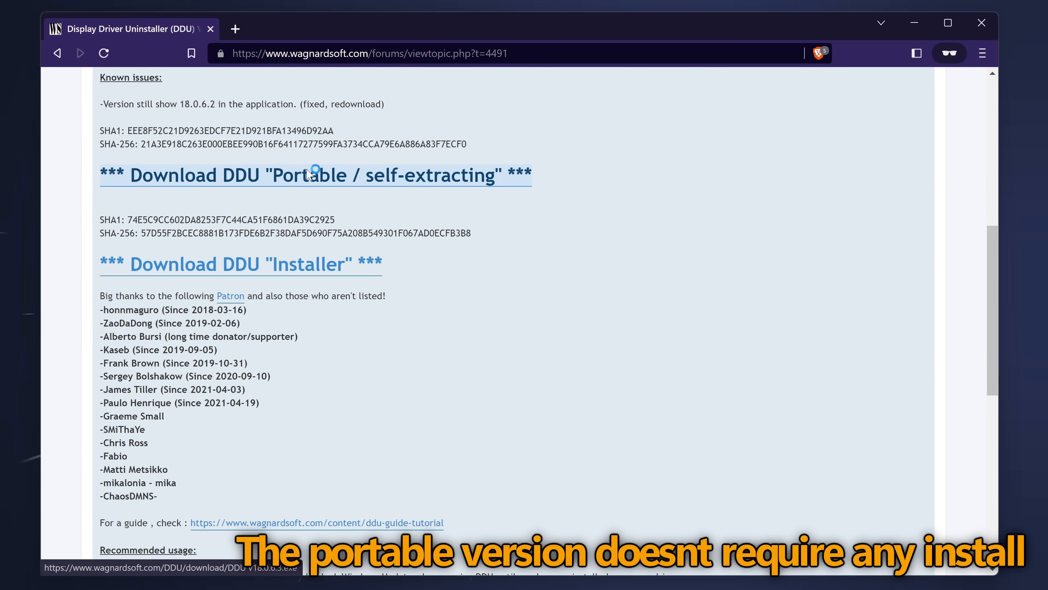
{"action": "left_click", "coordinate": [316, 175]}
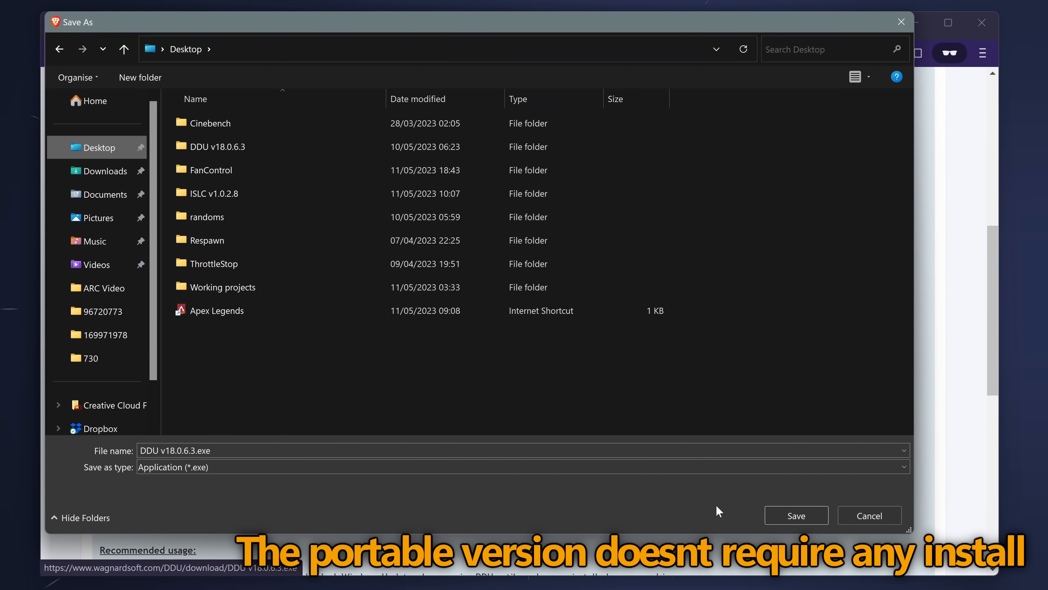
{"action": "left_click", "coordinate": [795, 516]}
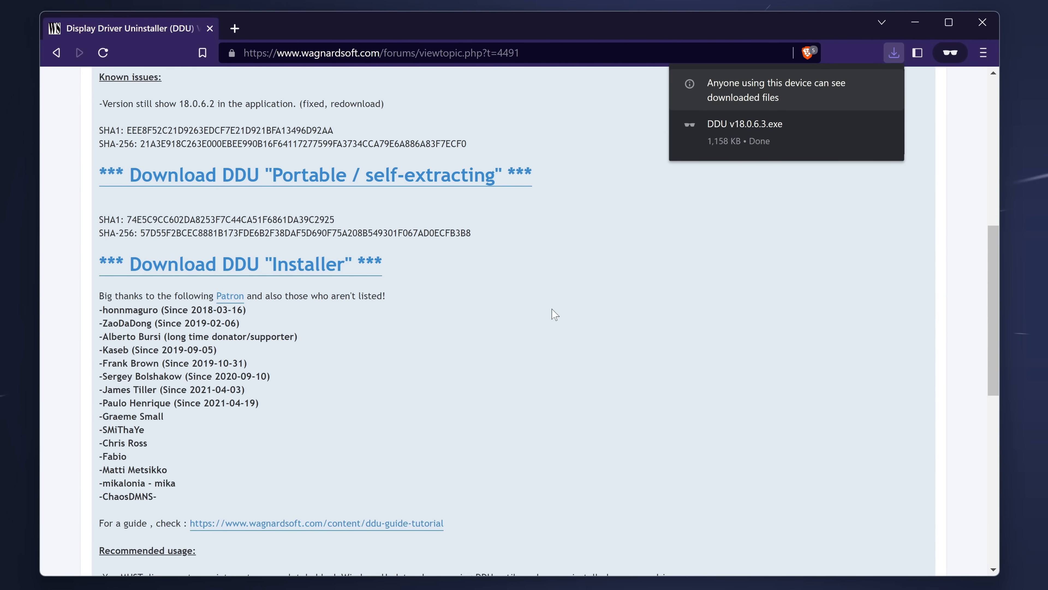
{"action": "mouse_move", "coordinate": [498, 111]}
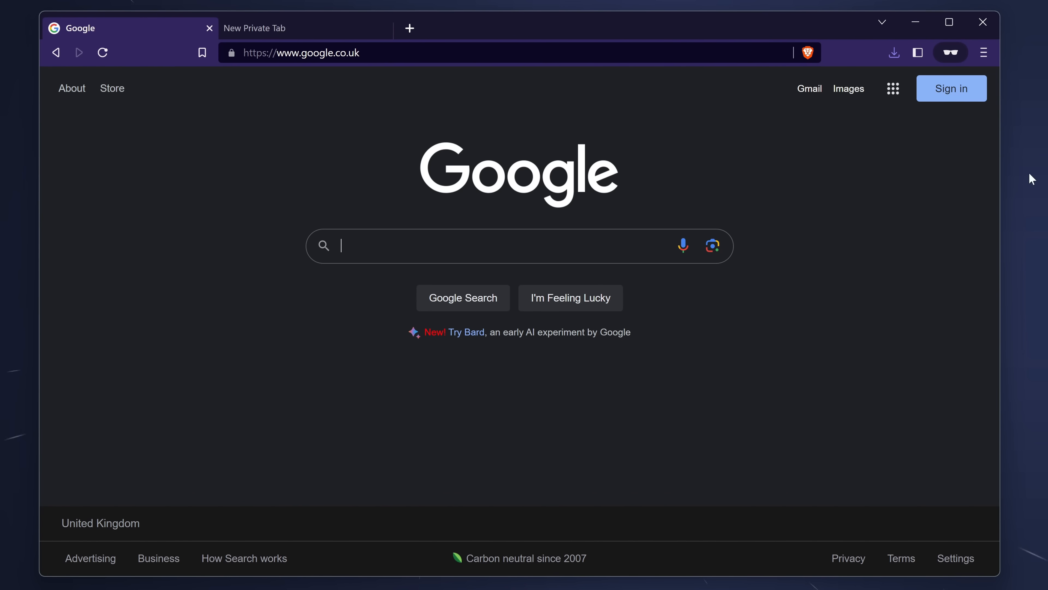
{"action": "mouse_move", "coordinate": [788, 176]}
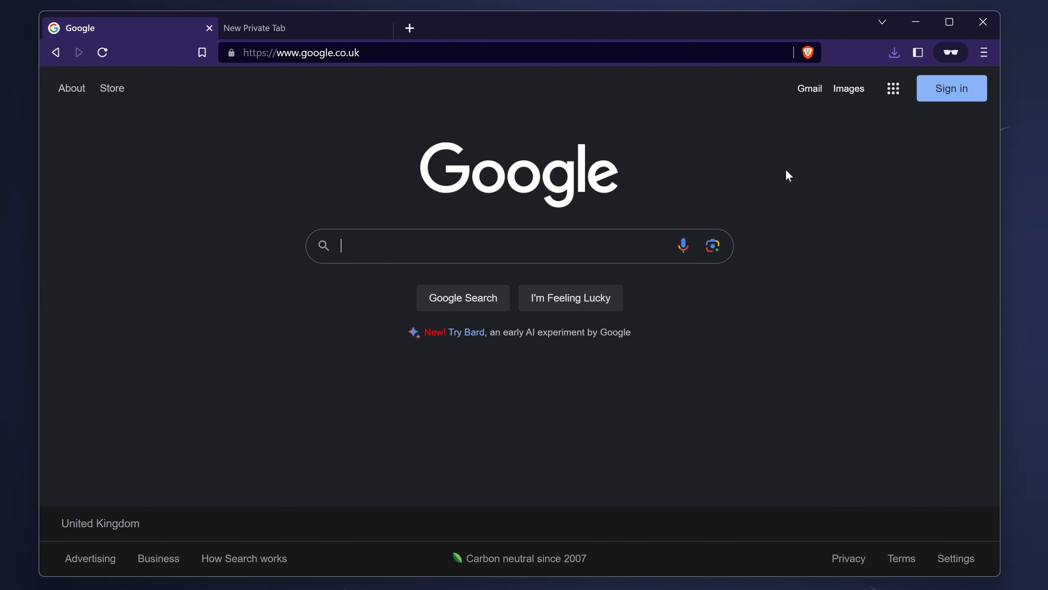
- On NVIDIA Driver Downloads choose GeForce RTX 30 Series, RTX 3080 Ti, Windows 11, Game Ready Driver
{"action": "type", "text": "nvidia drivers"}
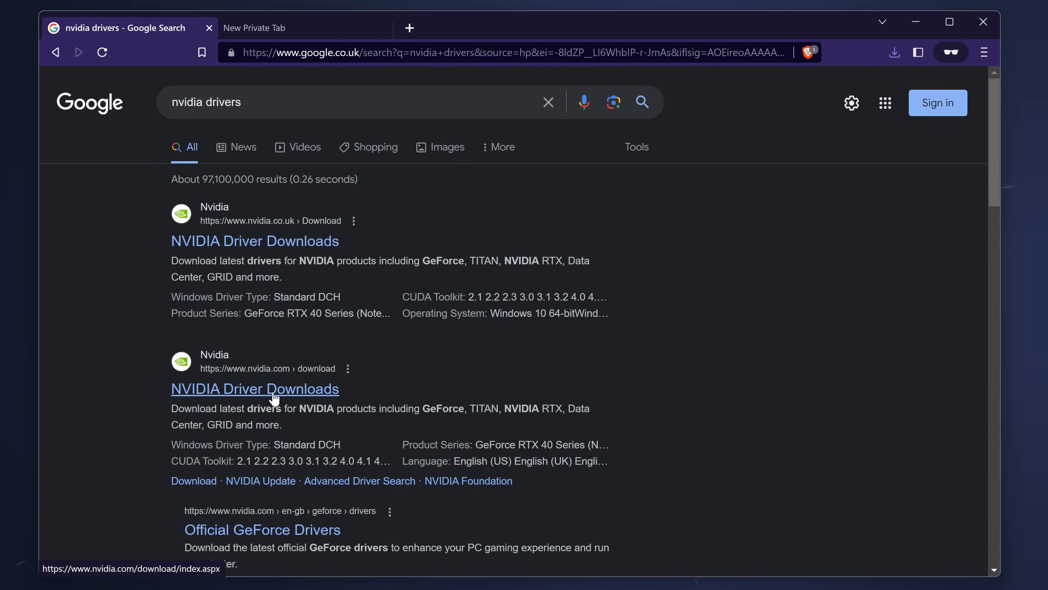
{"action": "left_click", "coordinate": [254, 388]}
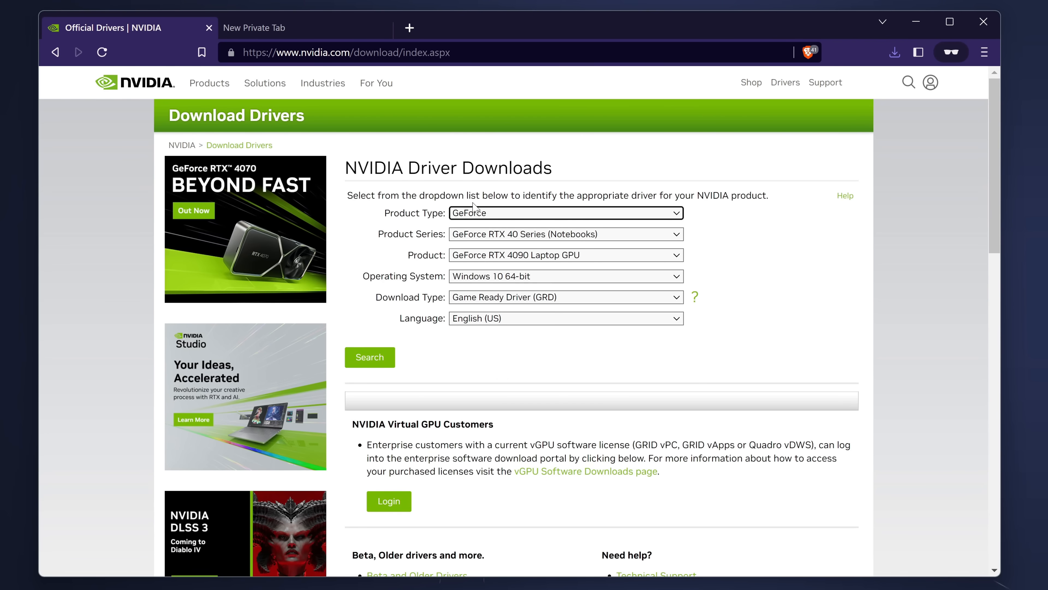
{"action": "left_click", "coordinate": [565, 212]}
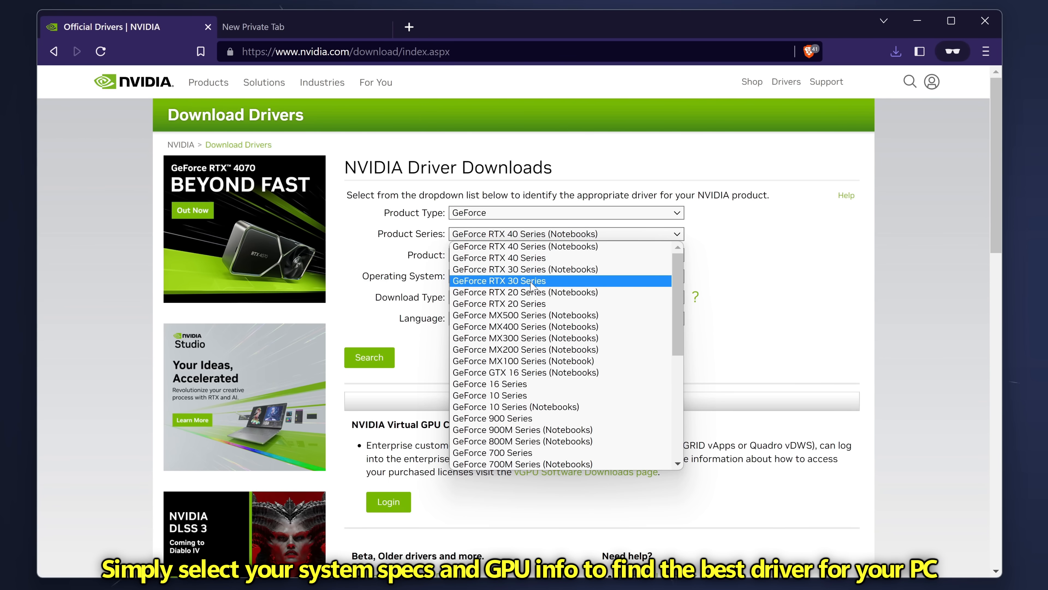
{"action": "left_click", "coordinate": [498, 281]}
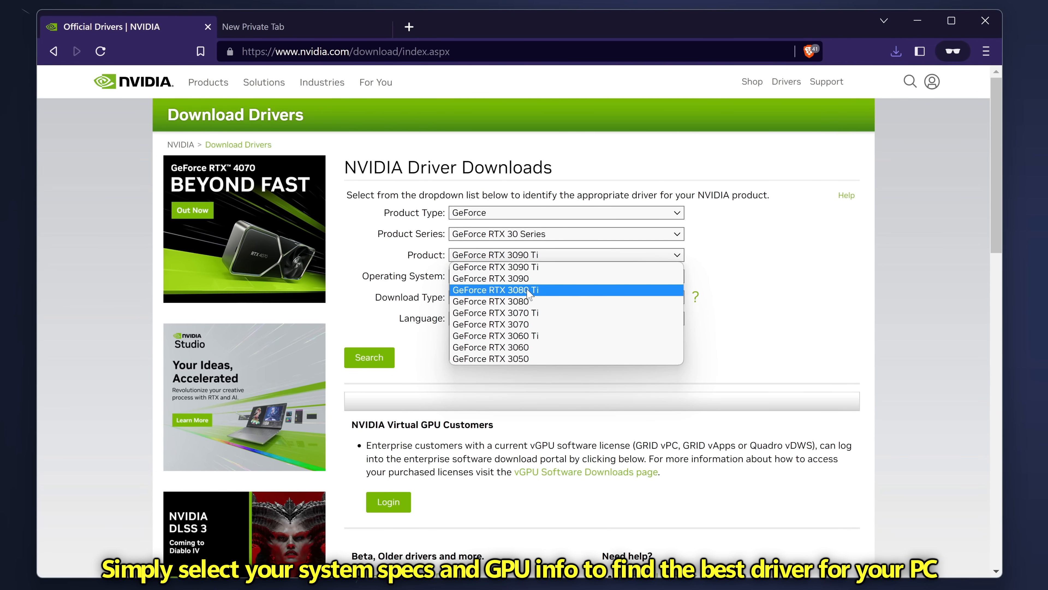
{"action": "left_click", "coordinate": [495, 289]}
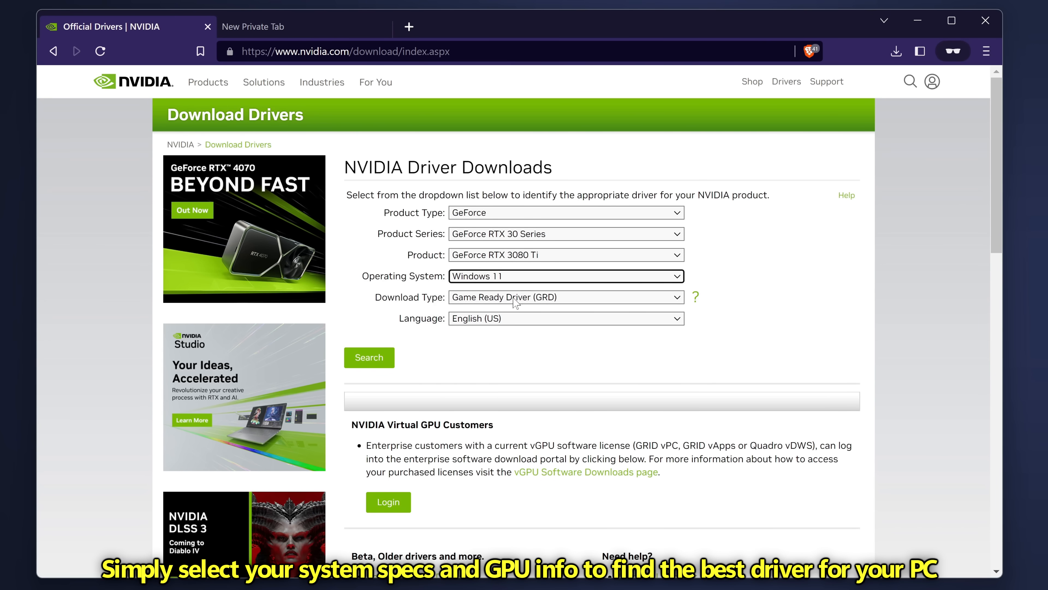
{"action": "left_click", "coordinate": [565, 297]}
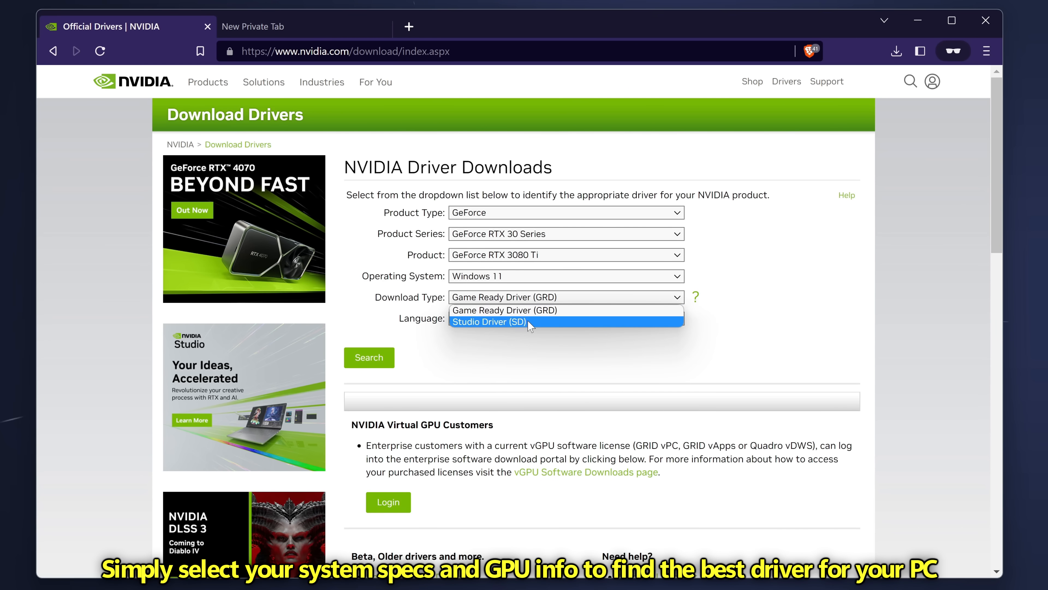
{"action": "mouse_move", "coordinate": [528, 310]}
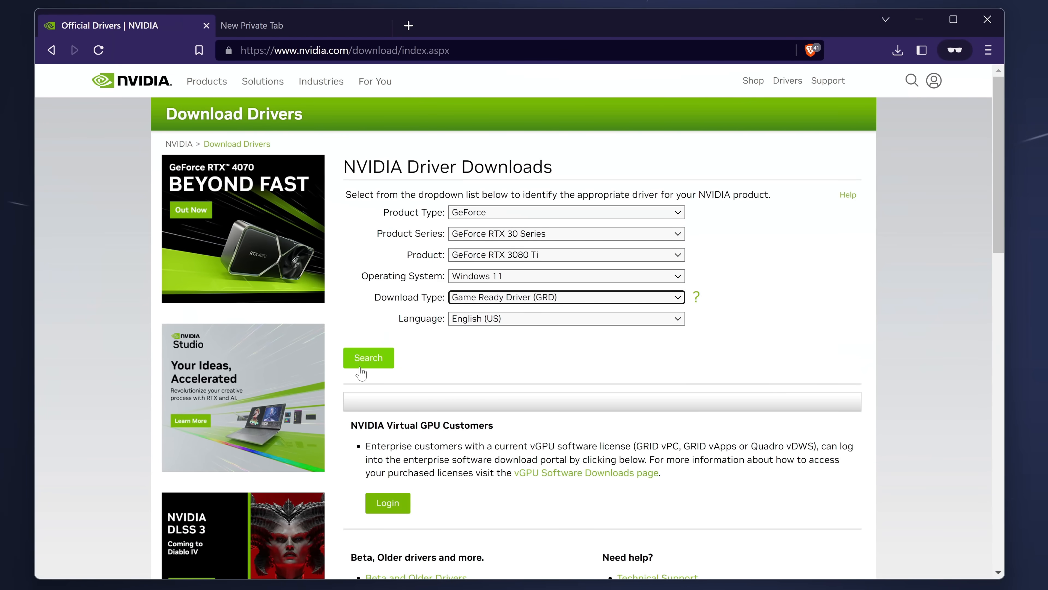
- Search for matching drivers and start downloading Game Ready Driver 531.79
{"action": "left_click", "coordinate": [368, 358]}
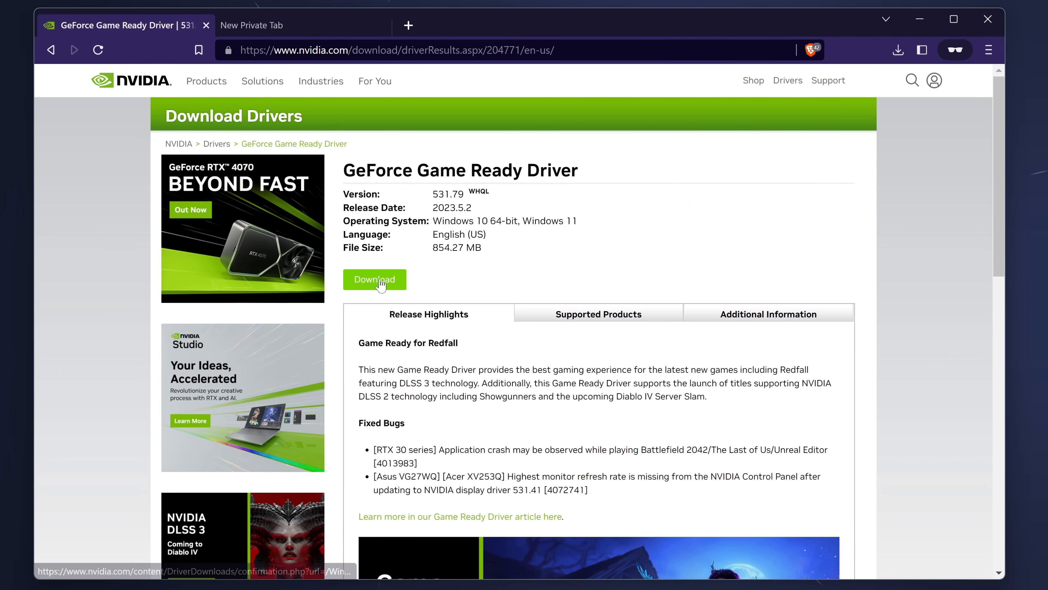
{"action": "left_click", "coordinate": [374, 279]}
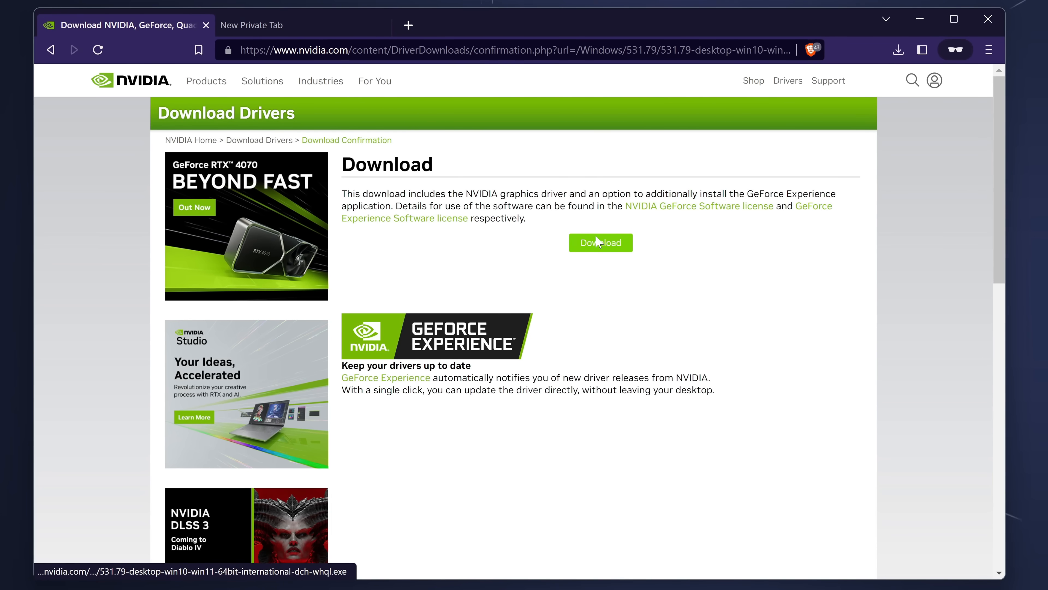
{"action": "left_click", "coordinate": [600, 242]}
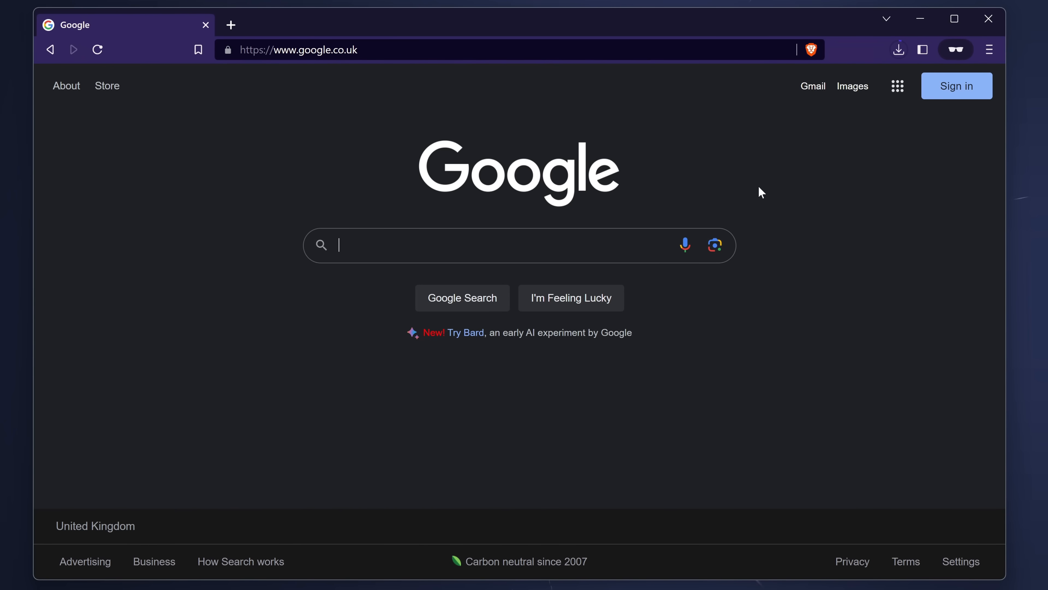
- Find NVCleanstall 1.15.1 on TechPowerUp and save the installer to the Desktop
{"action": "type", "text": "nvcleanstall"}
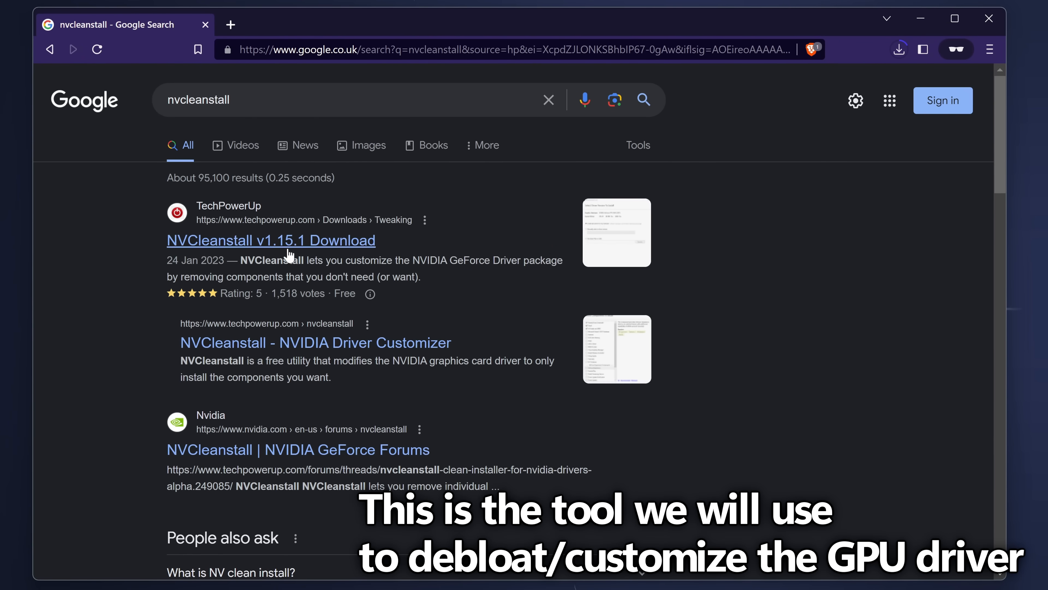
{"action": "left_click", "coordinate": [272, 240]}
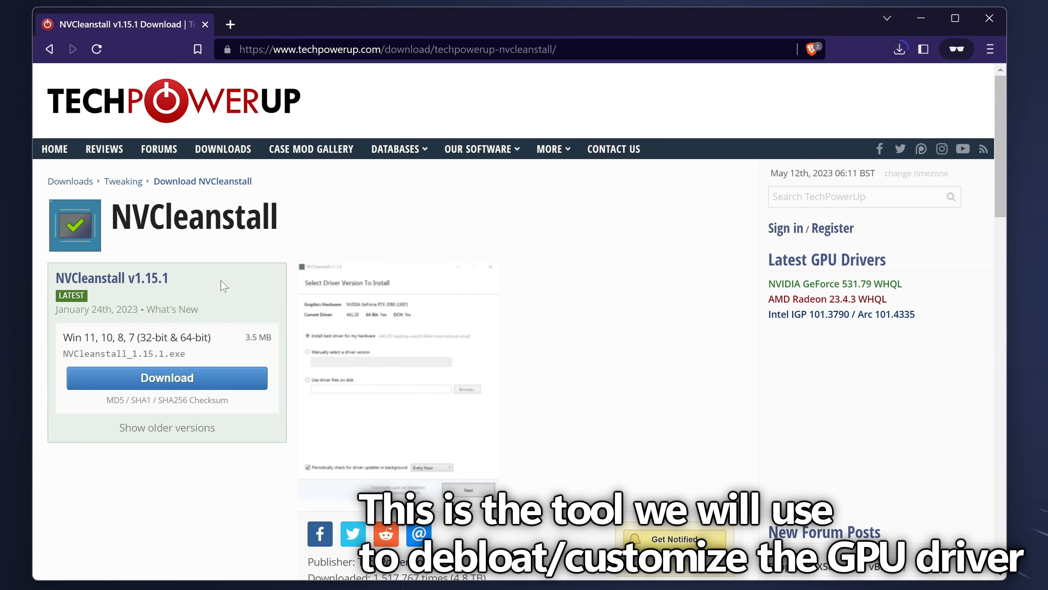
{"action": "mouse_move", "coordinate": [107, 294]}
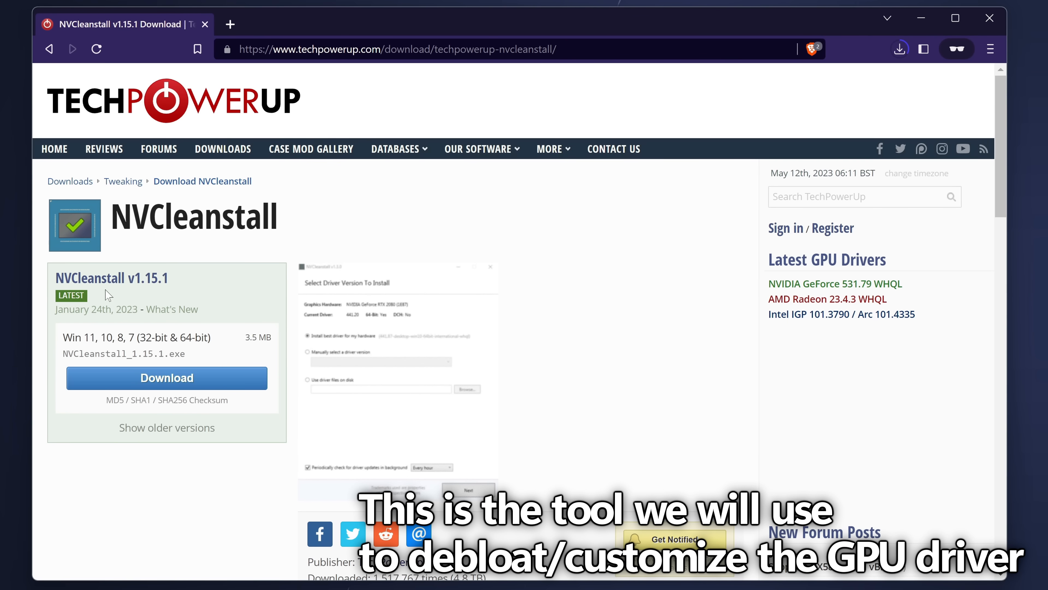
{"action": "mouse_move", "coordinate": [87, 300]}
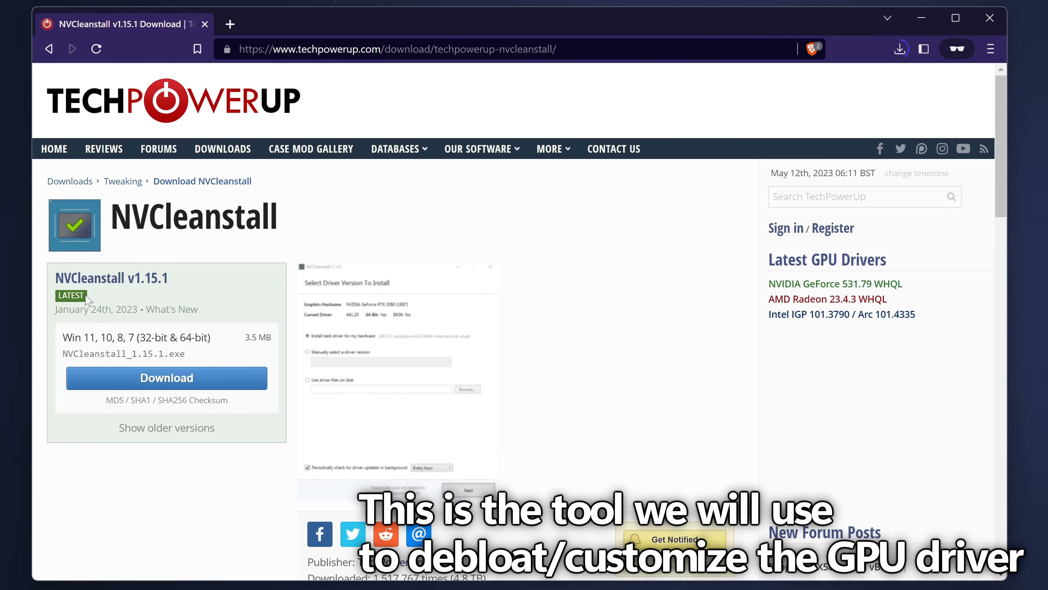
{"action": "left_click", "coordinate": [166, 377]}
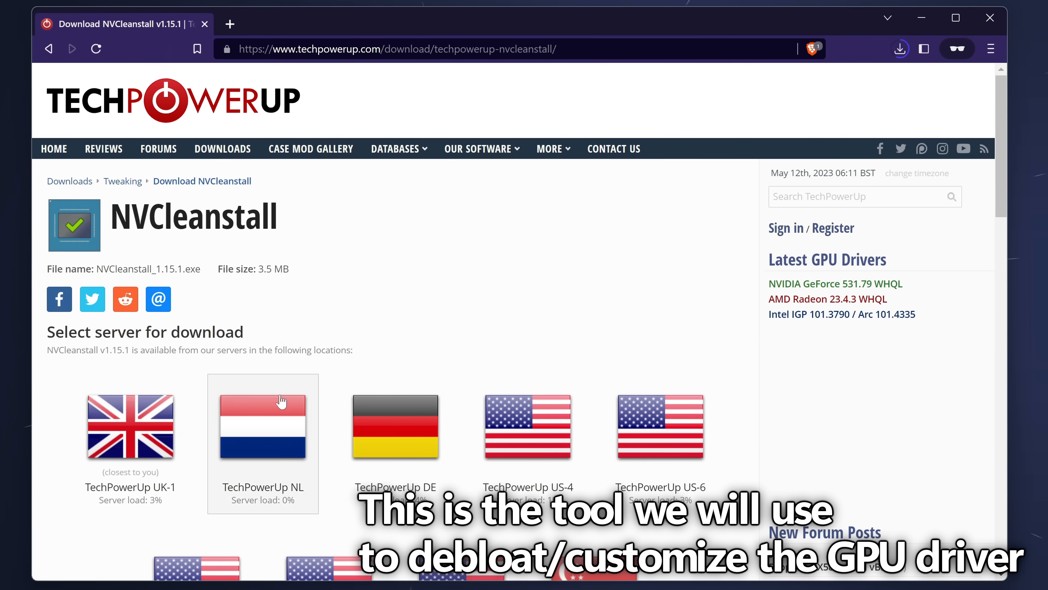
{"action": "left_click", "coordinate": [262, 426]}
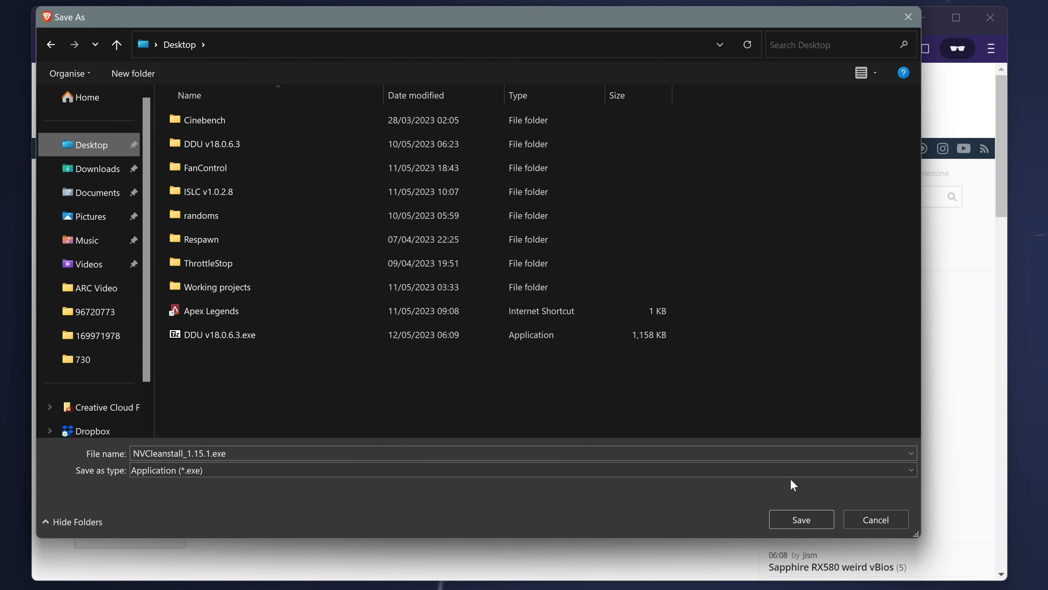
{"action": "left_click", "coordinate": [801, 519]}
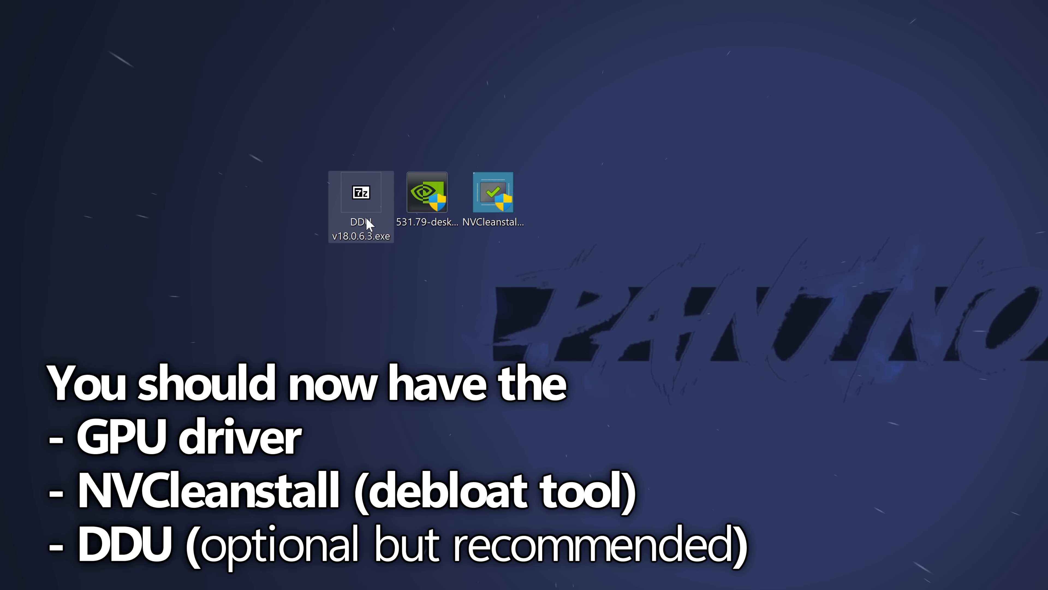
- Extract DDU v18.0.6.3 into its own desktop folder and select the NVCleanstall installer
{"action": "double_click", "coordinate": [361, 194]}
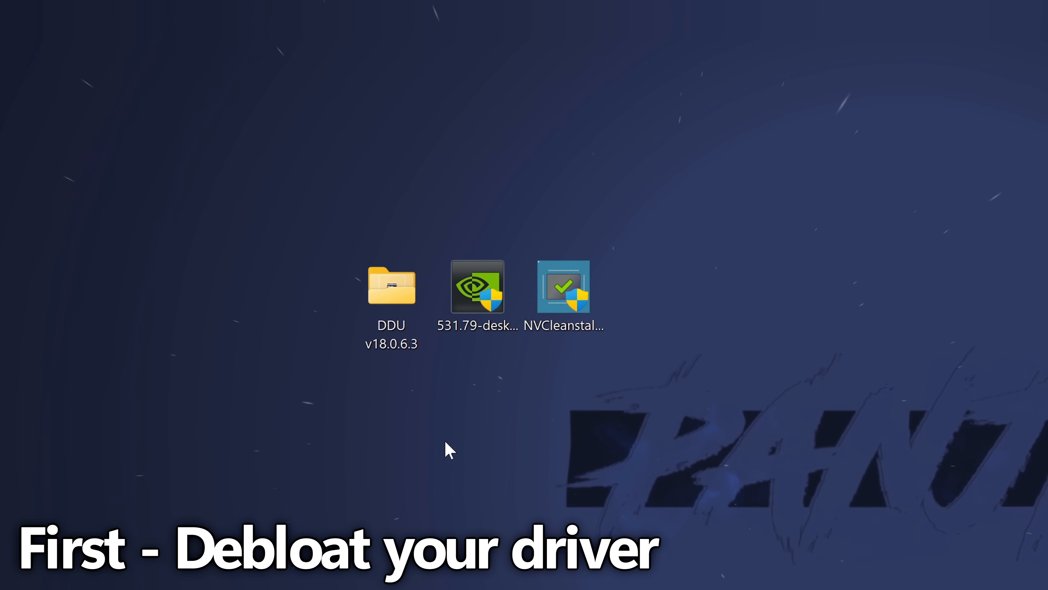
{"action": "left_click", "coordinate": [564, 288]}
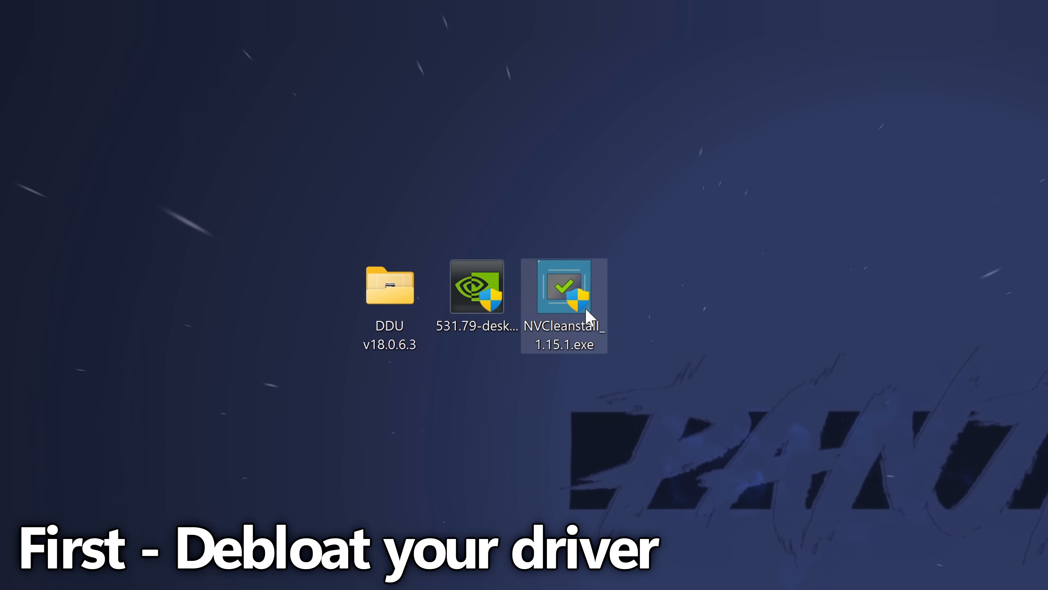
- Launch NVCleanstall and choose the 531.79 driver installer on the Desktop as the on-disk source
{"action": "double_click", "coordinate": [564, 293]}
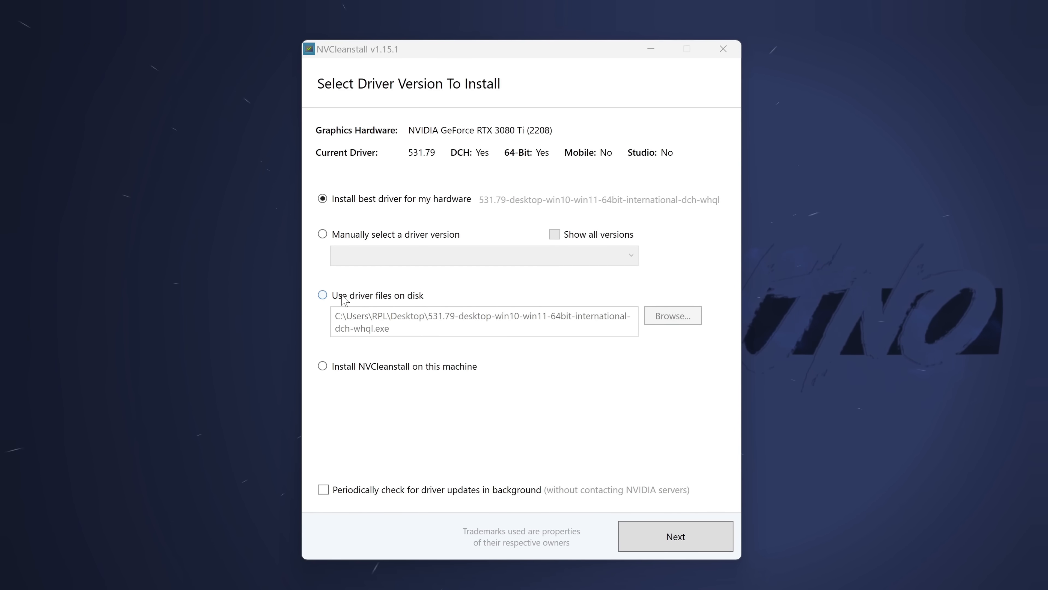
{"action": "left_click", "coordinate": [323, 294]}
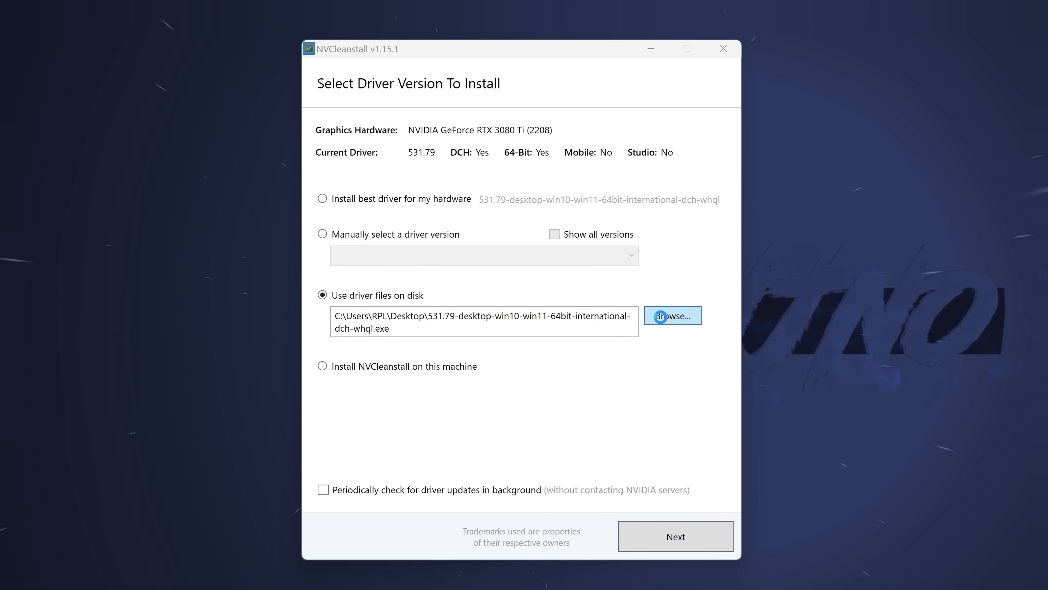
{"action": "left_click", "coordinate": [672, 315]}
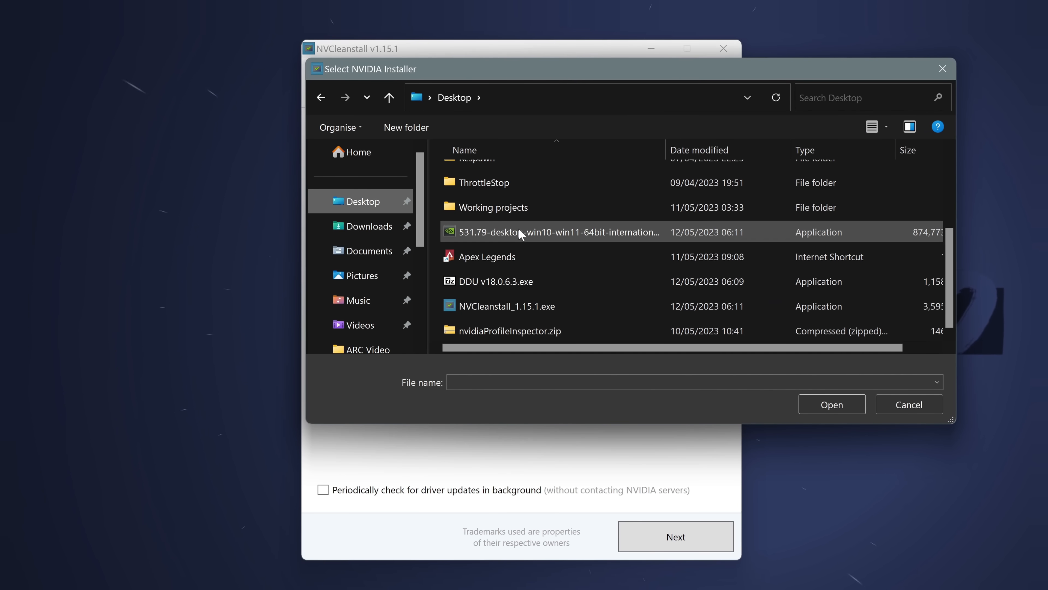
{"action": "left_click", "coordinate": [555, 232]}
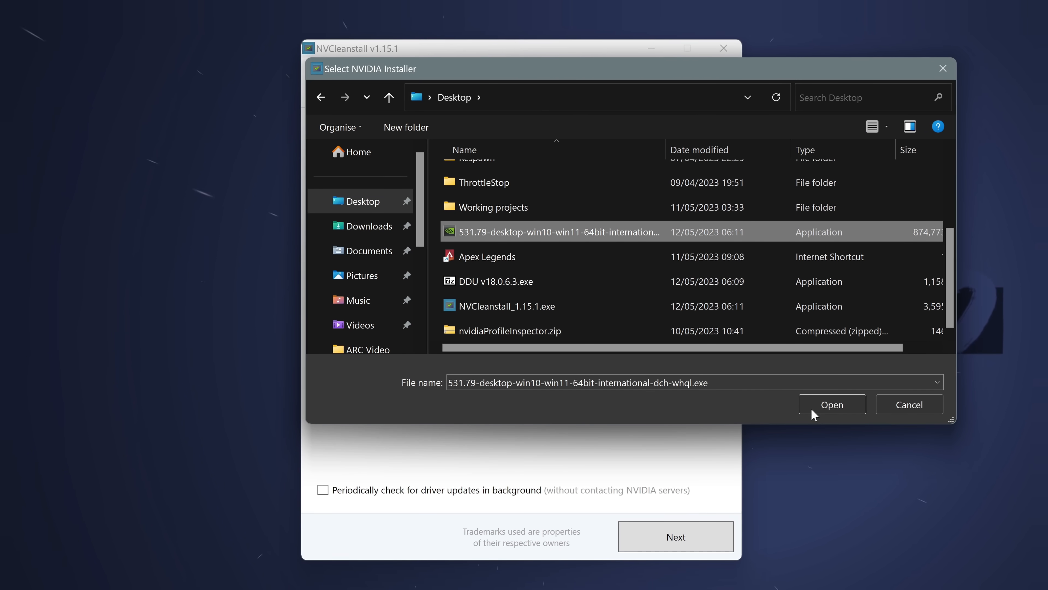
{"action": "left_click", "coordinate": [831, 404]}
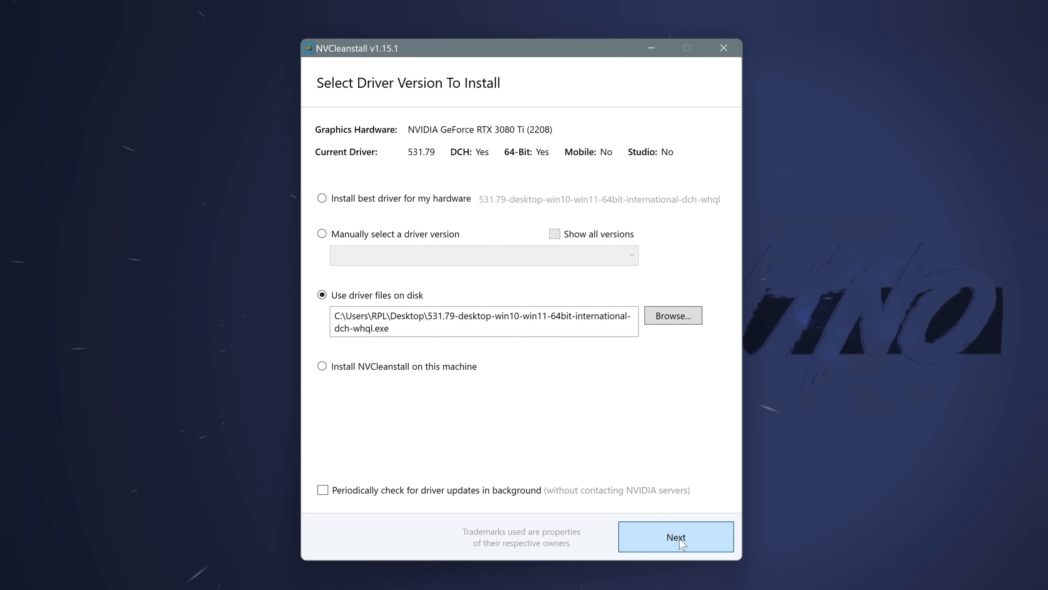
- Reduce the component selection to Minimum so only the required Display Driver stays checked
{"action": "left_click", "coordinate": [675, 536]}
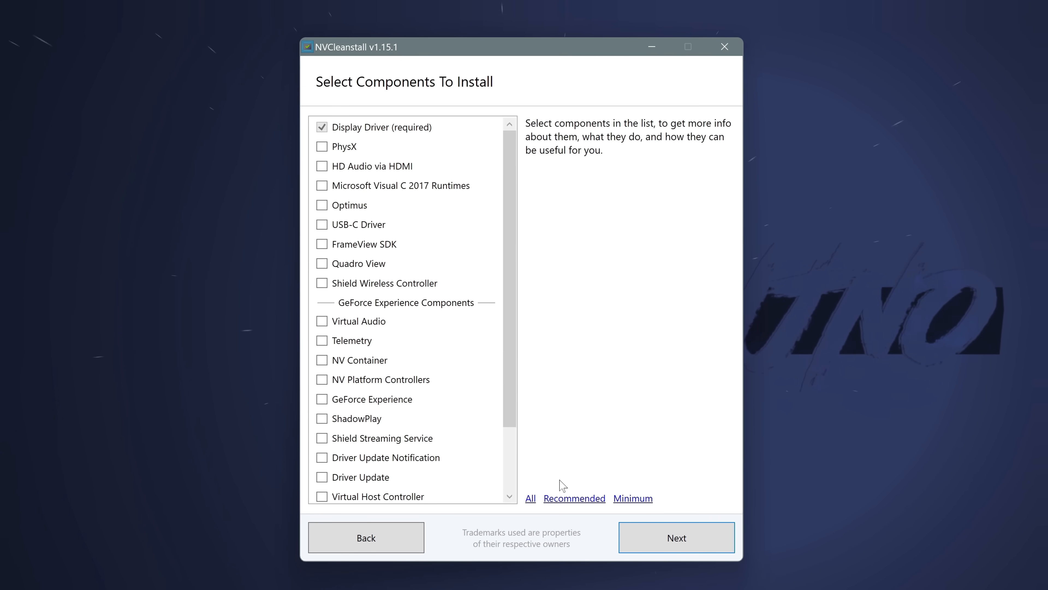
{"action": "left_click", "coordinate": [529, 498]}
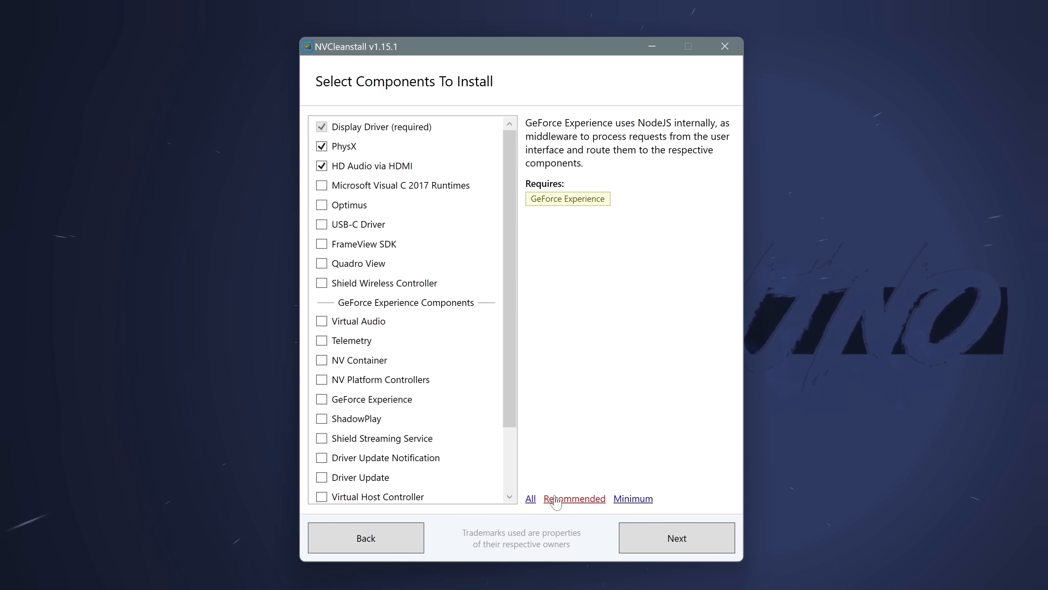
{"action": "mouse_move", "coordinate": [650, 475]}
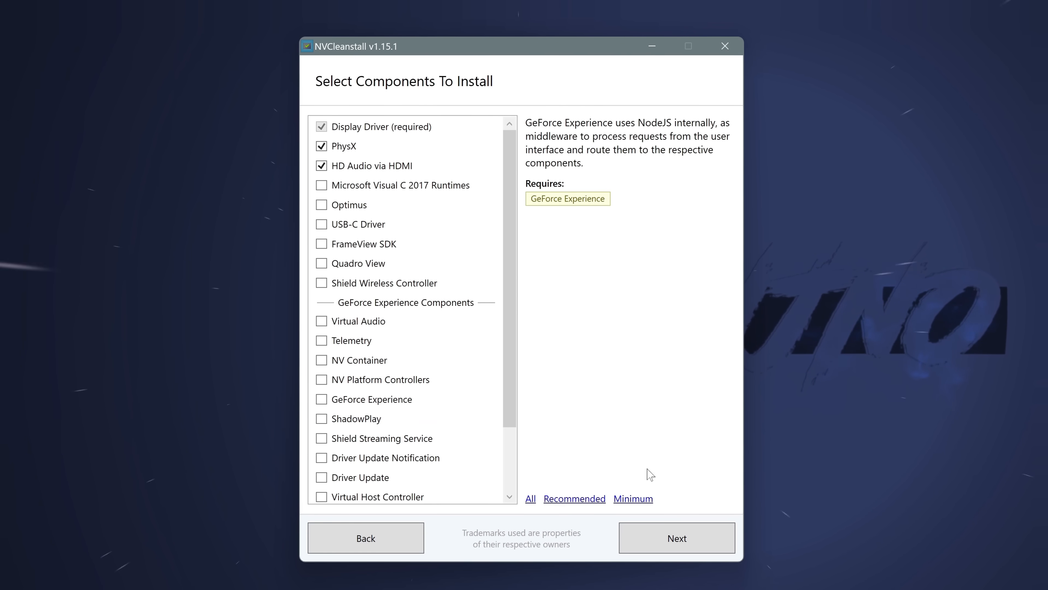
{"action": "left_click", "coordinate": [631, 497]}
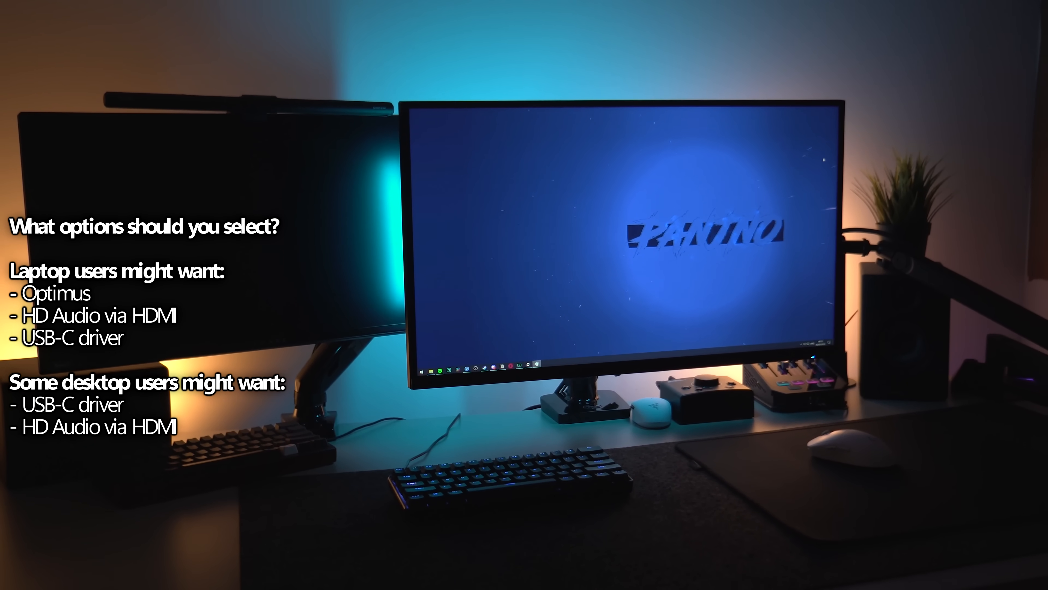
{"action": "left_click", "coordinate": [321, 165]}
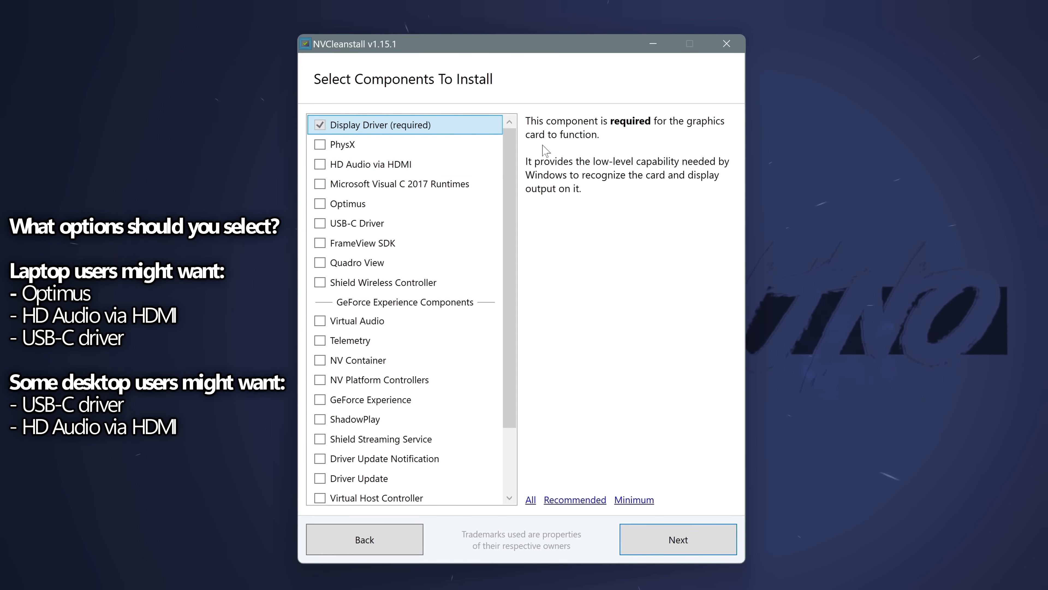
{"action": "left_click", "coordinate": [320, 164]}
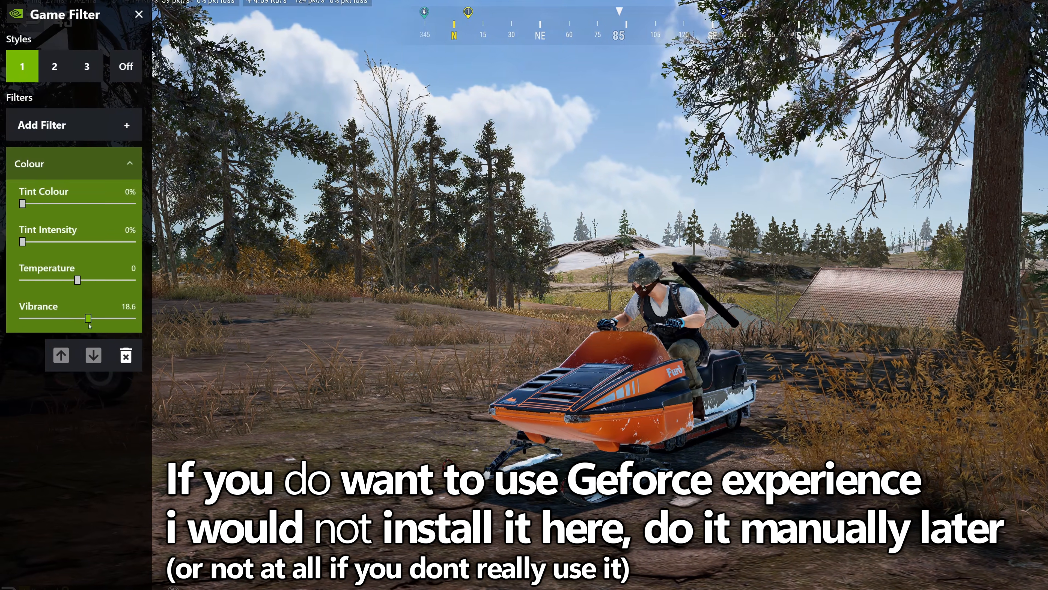
{"action": "left_click", "coordinate": [42, 125]}
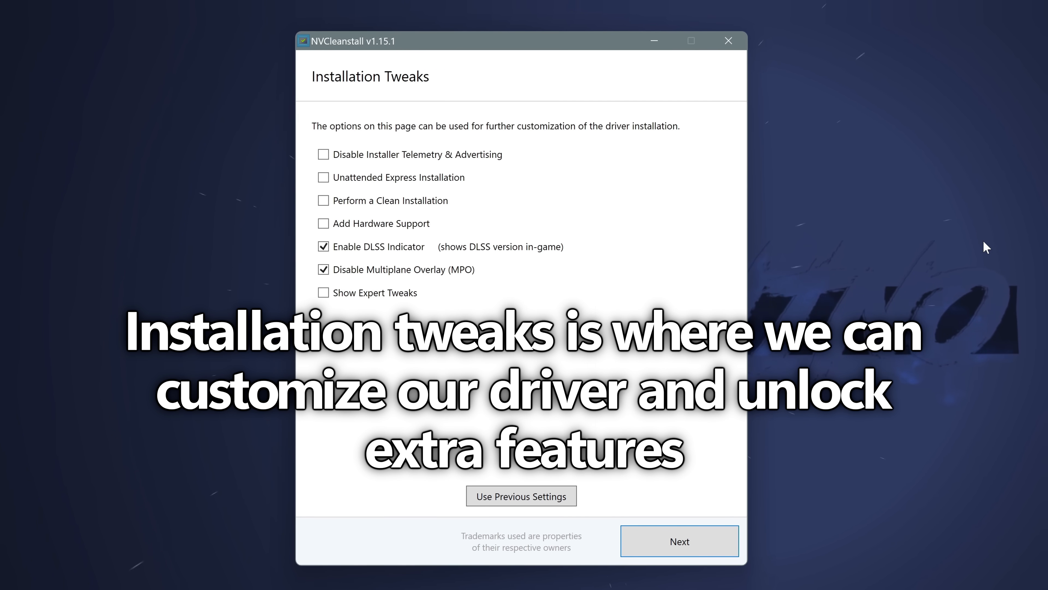
- Tick Disable Installer Telemetry & Advertising, Perform a Clean Installation and Show Expert Tweaks
{"action": "left_click", "coordinate": [322, 154]}
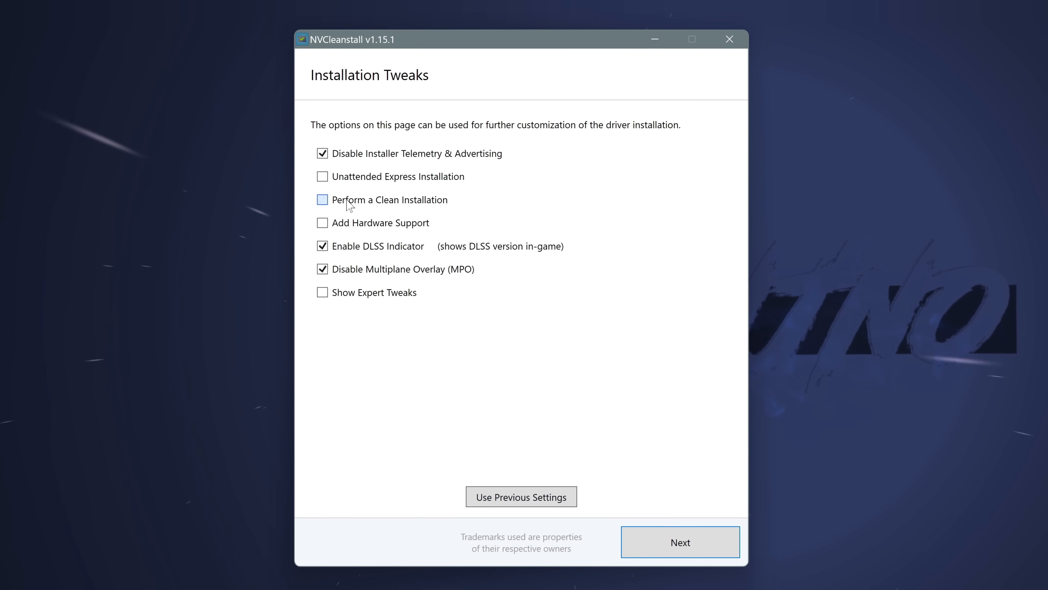
{"action": "left_click", "coordinate": [322, 200]}
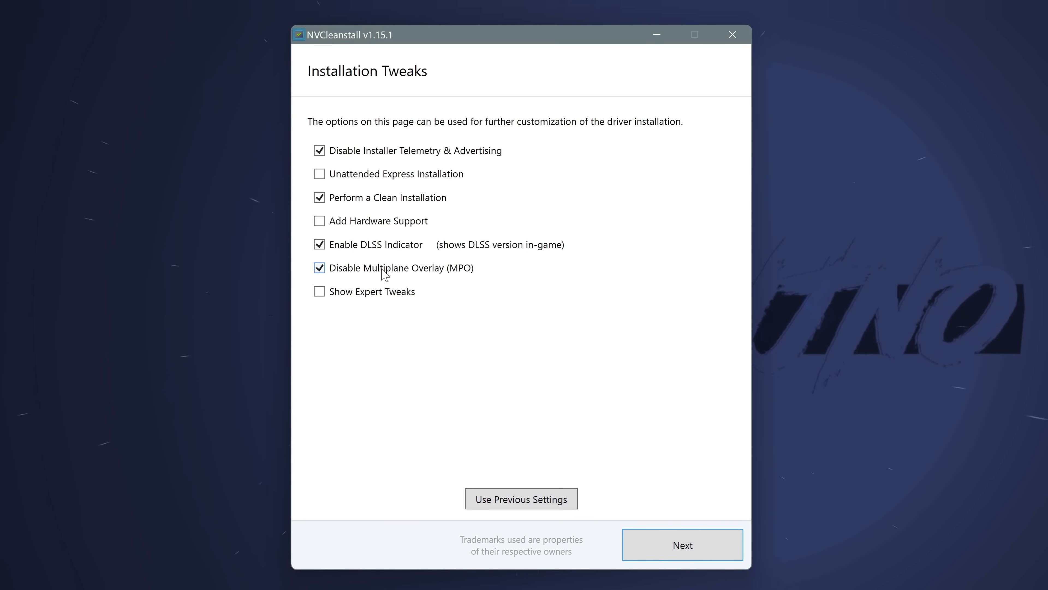
{"action": "mouse_move", "coordinate": [419, 274]}
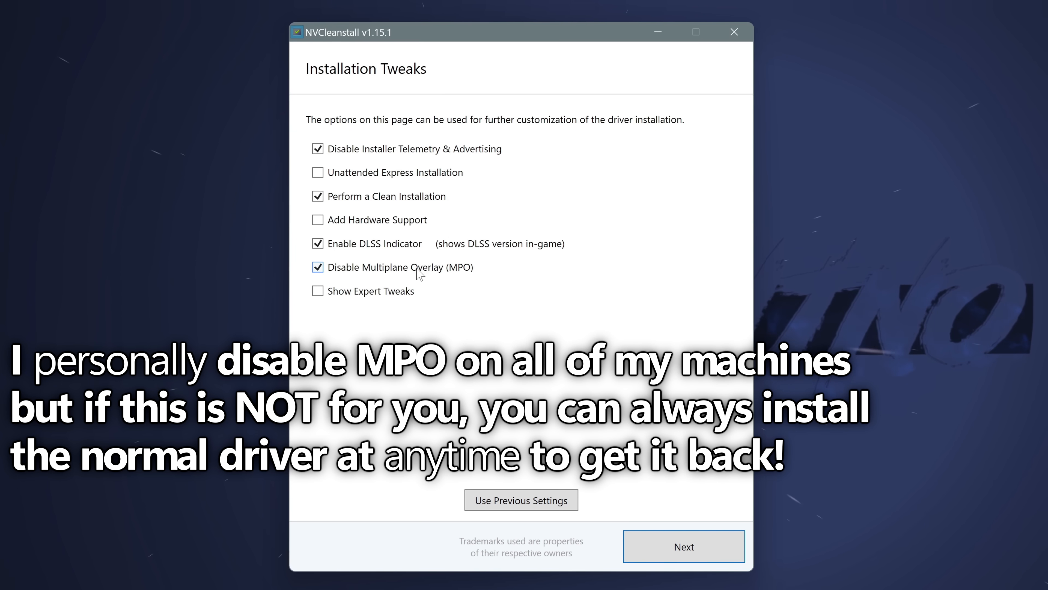
{"action": "left_click", "coordinate": [318, 290]}
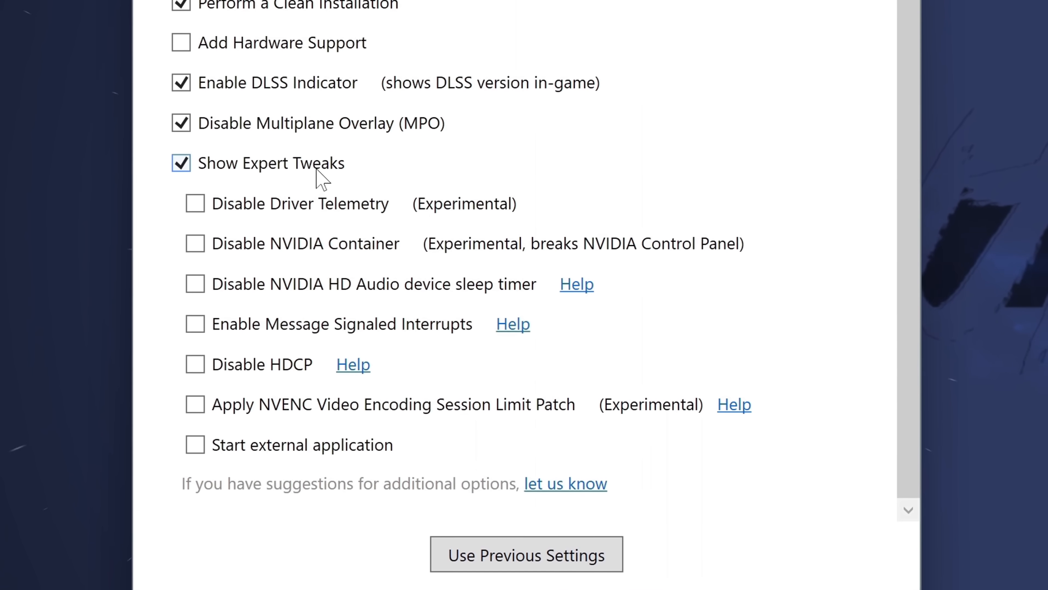
- Tick Disable Driver Telemetry, Disable HD Audio sleep timer and Enable Message Signaled Interrupts
{"action": "scroll", "scroll_direction": "down", "scroll_amount": 3}
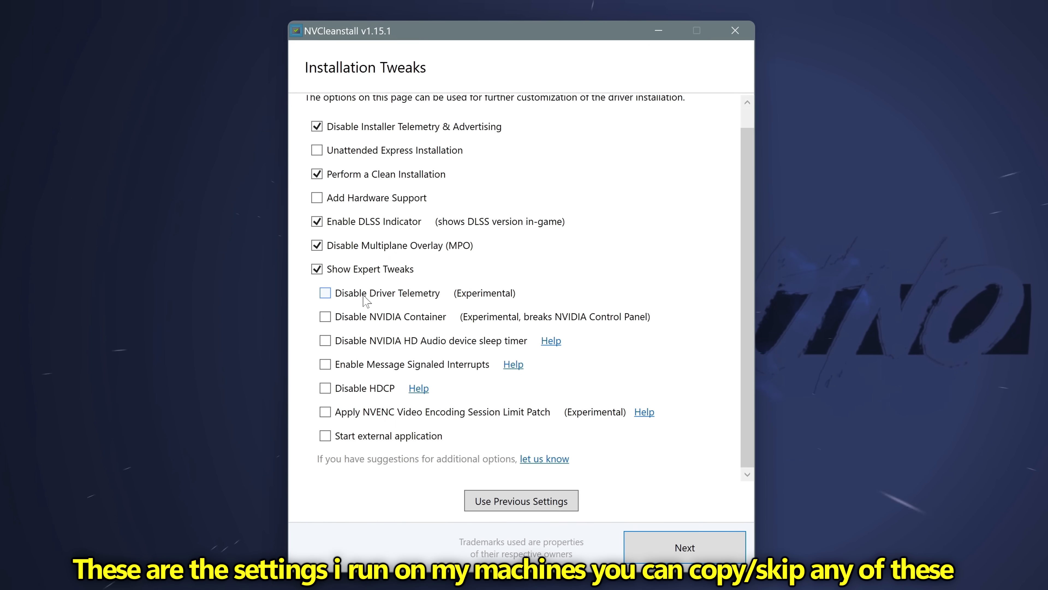
{"action": "left_click", "coordinate": [325, 293]}
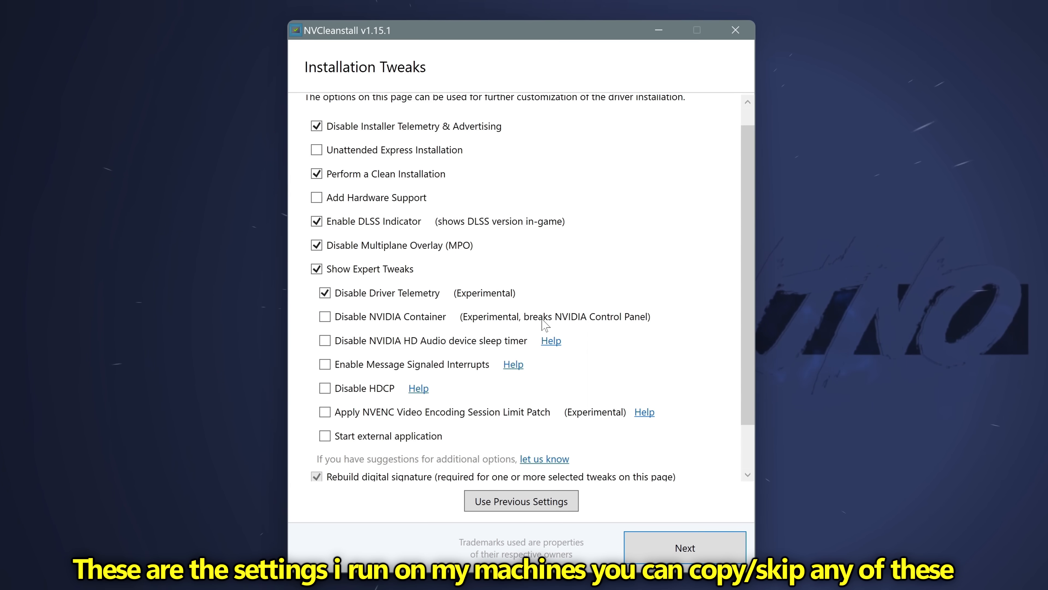
{"action": "left_click", "coordinate": [325, 340]}
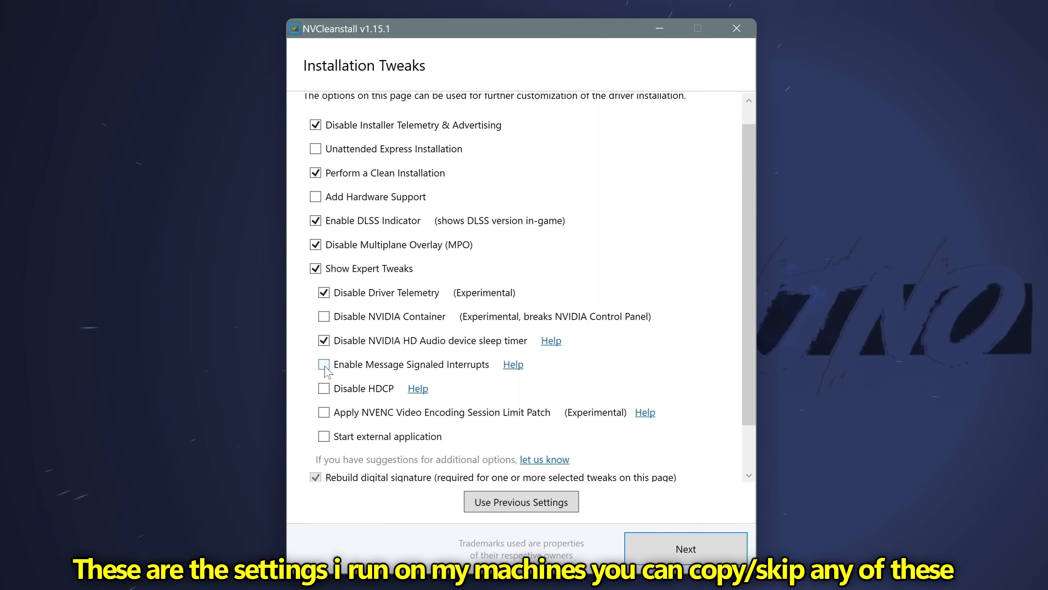
{"action": "left_click", "coordinate": [324, 364]}
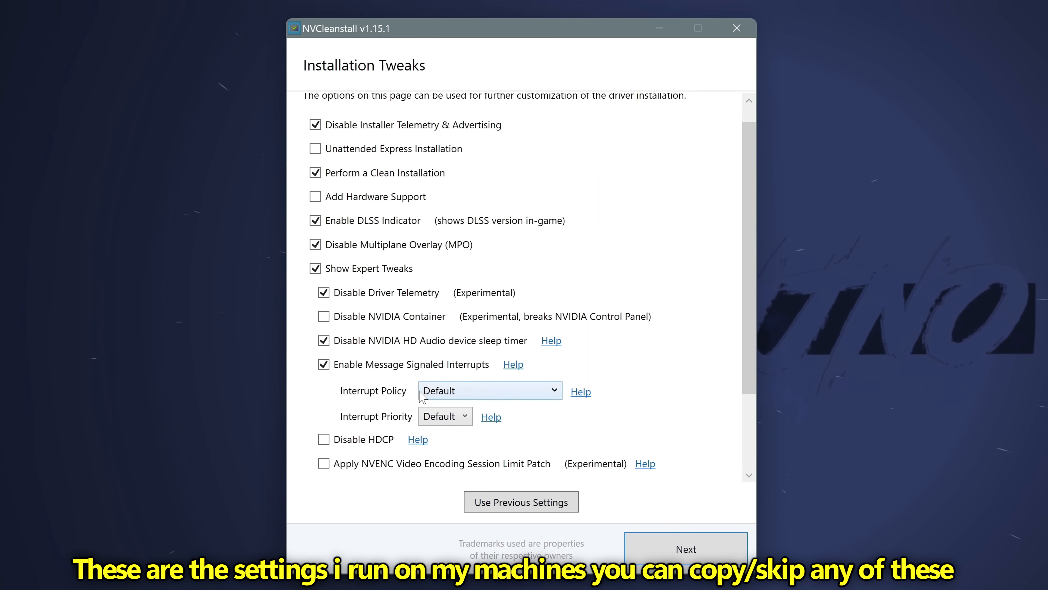
- Set the Interrupt Priority to High
{"action": "left_click", "coordinate": [489, 390]}
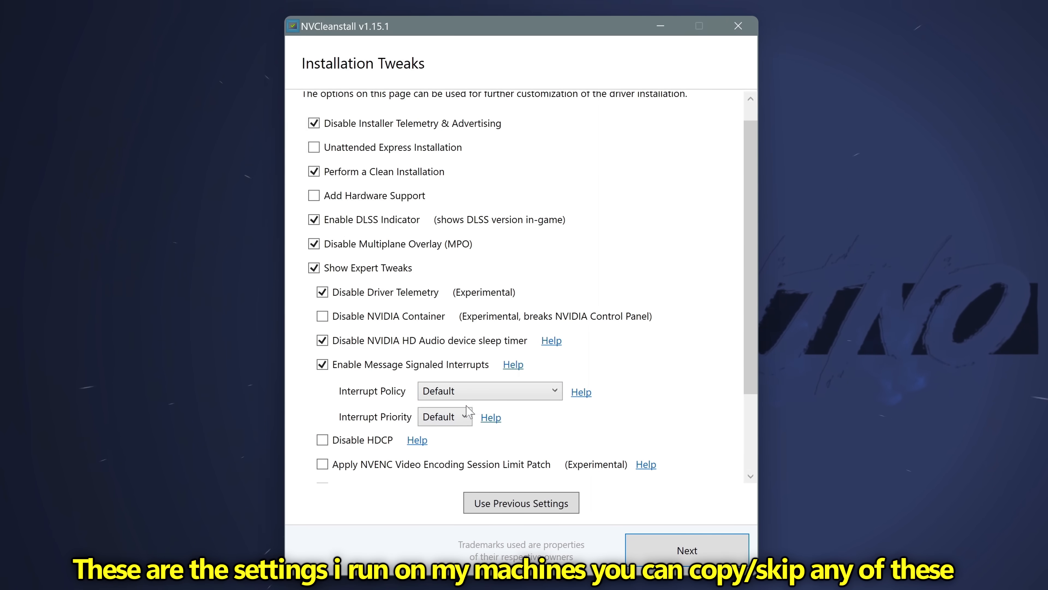
{"action": "left_click", "coordinate": [445, 416]}
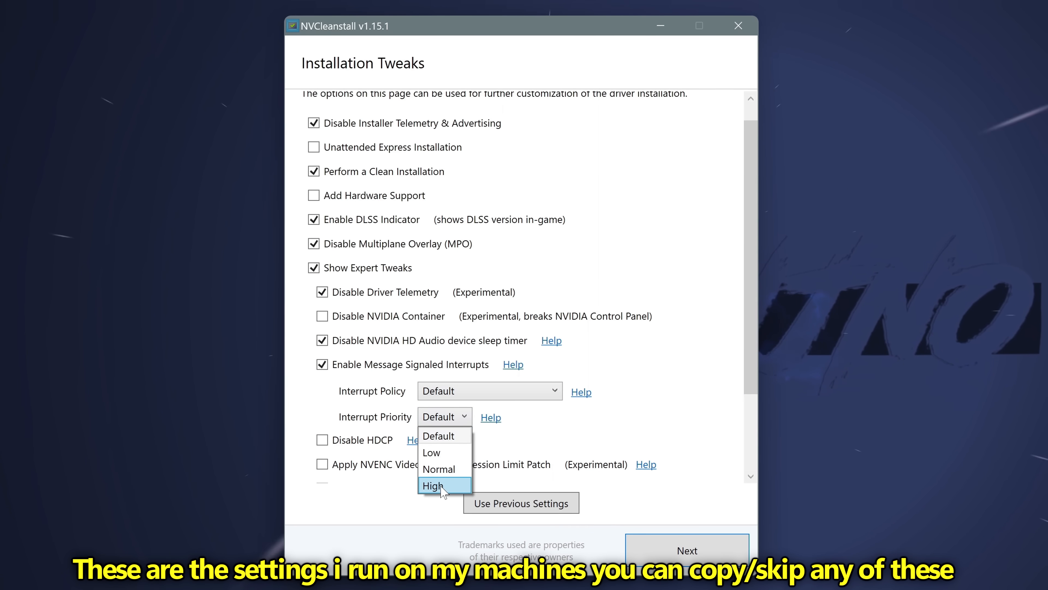
{"action": "left_click", "coordinate": [432, 485]}
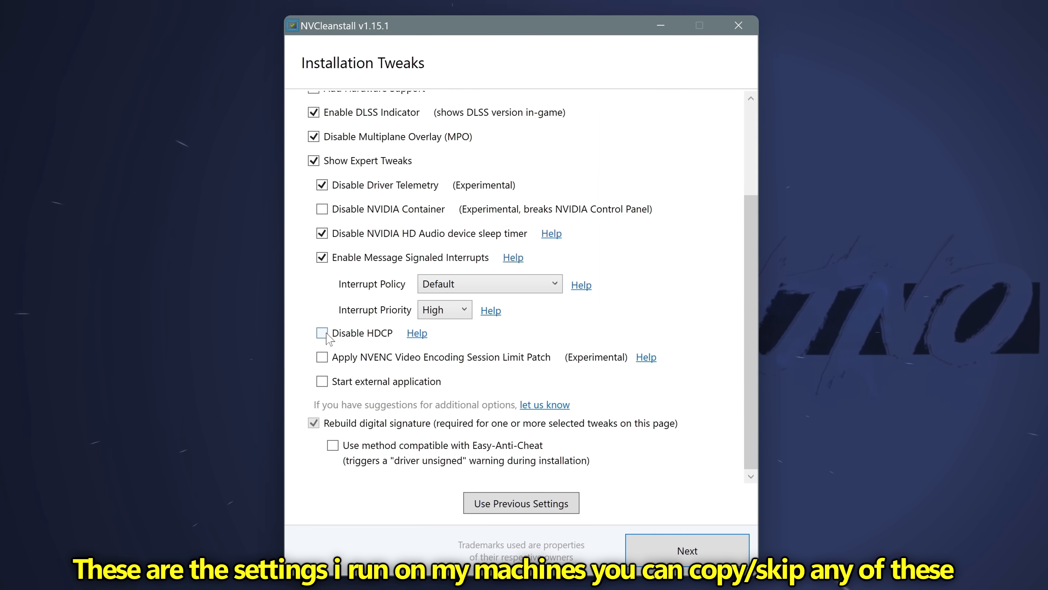